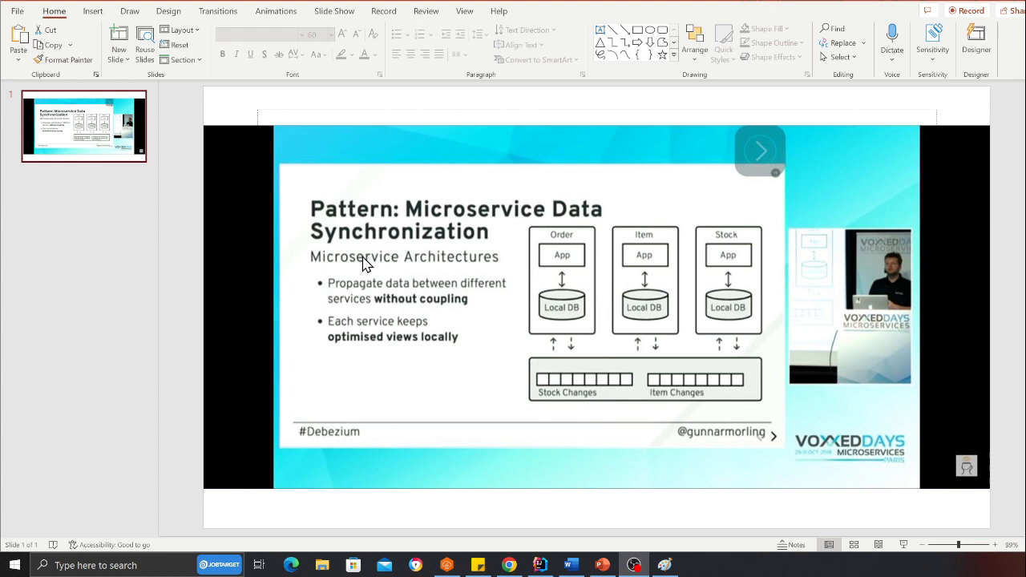
{"action": "mouse_move", "coordinate": [417, 282]}
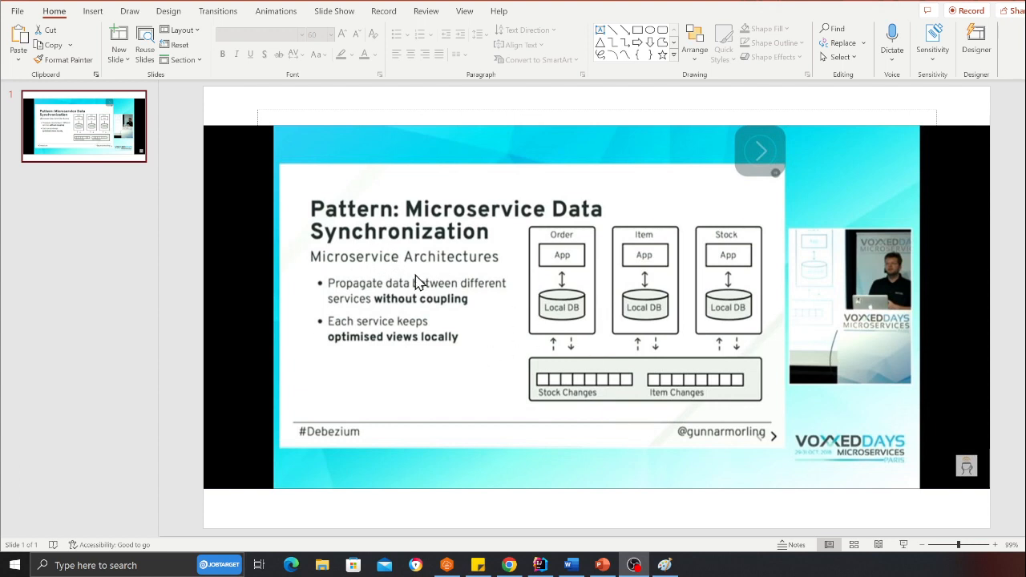
{"action": "mouse_move", "coordinate": [555, 253]}
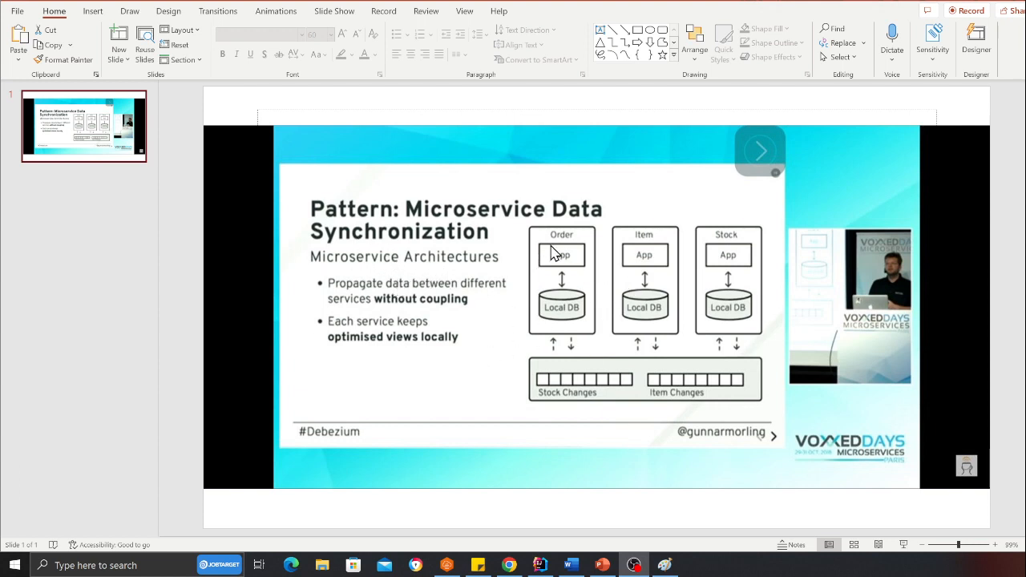
{"action": "mouse_move", "coordinate": [565, 281]}
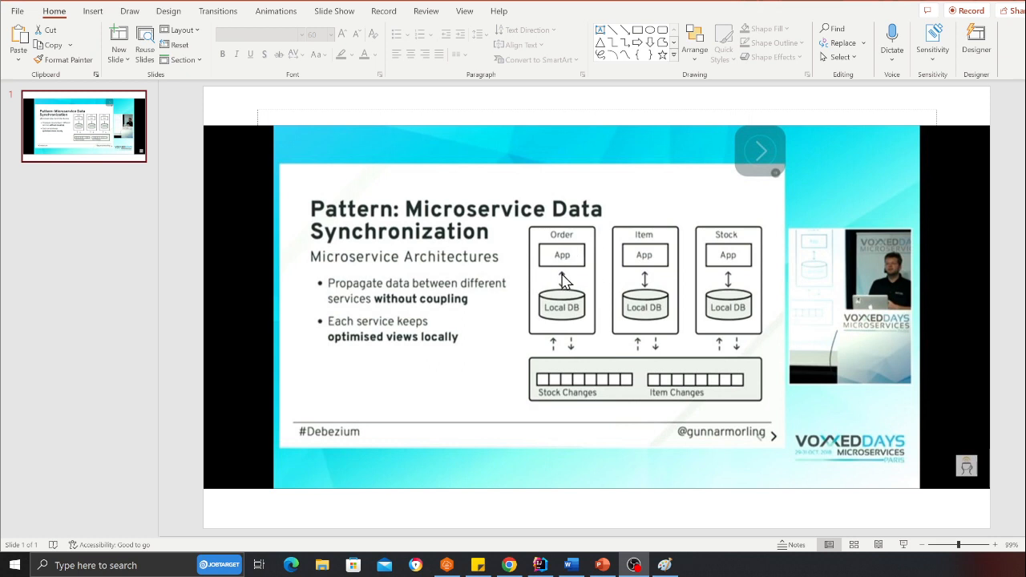
{"action": "mouse_move", "coordinate": [569, 318]}
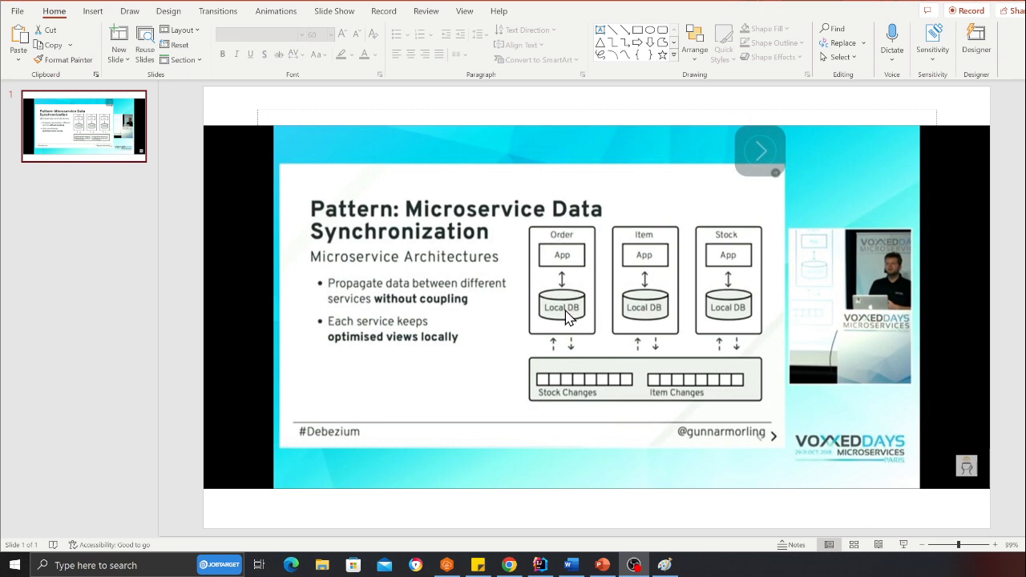
{"action": "mouse_move", "coordinate": [548, 259]}
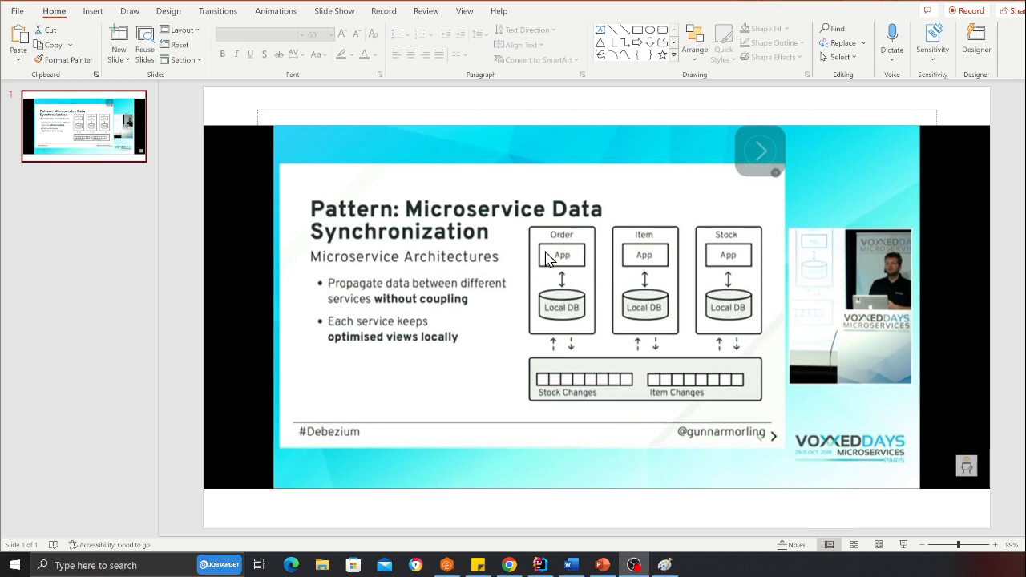
{"action": "mouse_move", "coordinate": [549, 317]}
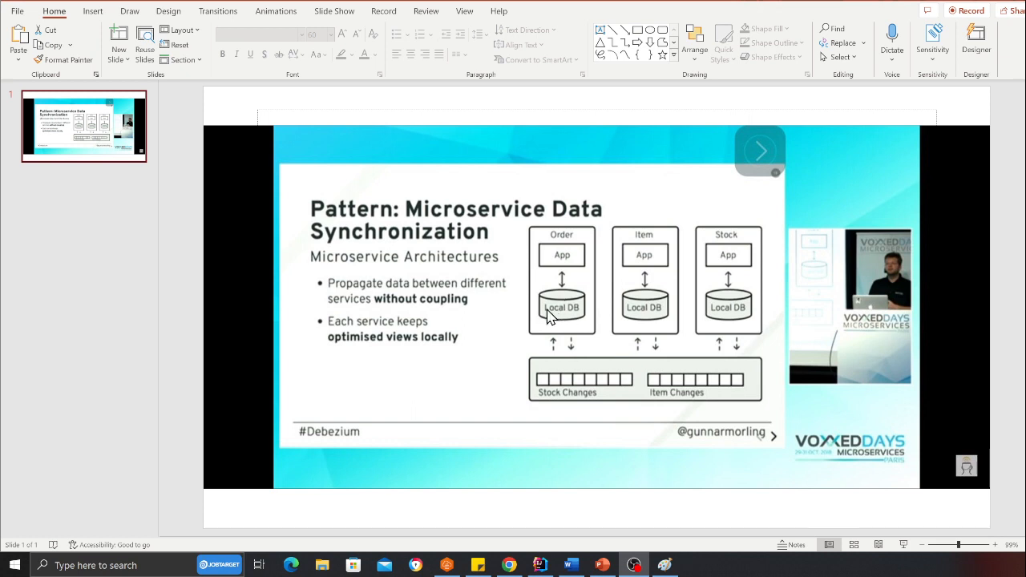
{"action": "mouse_move", "coordinate": [651, 295]}
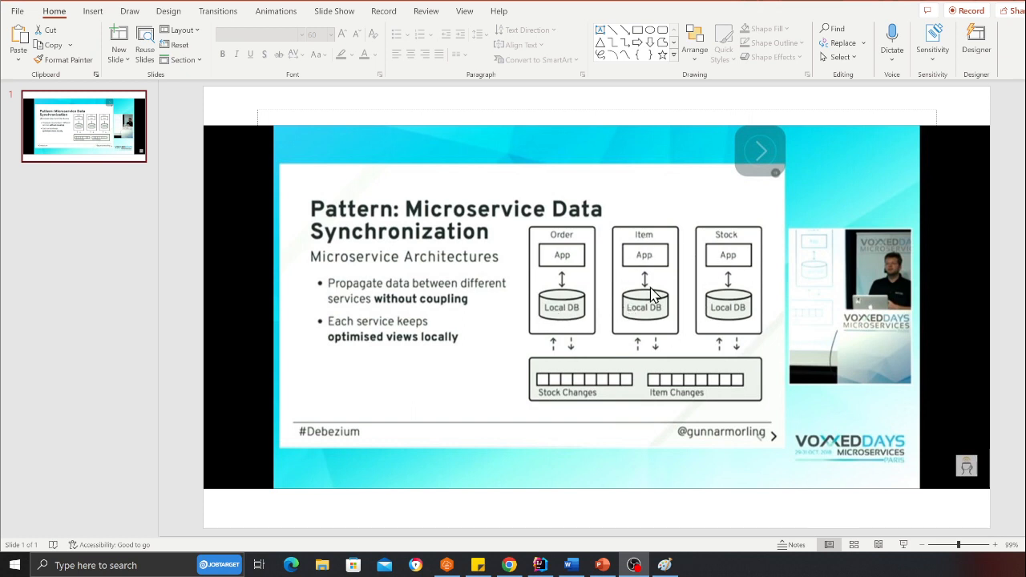
{"action": "mouse_move", "coordinate": [648, 308]}
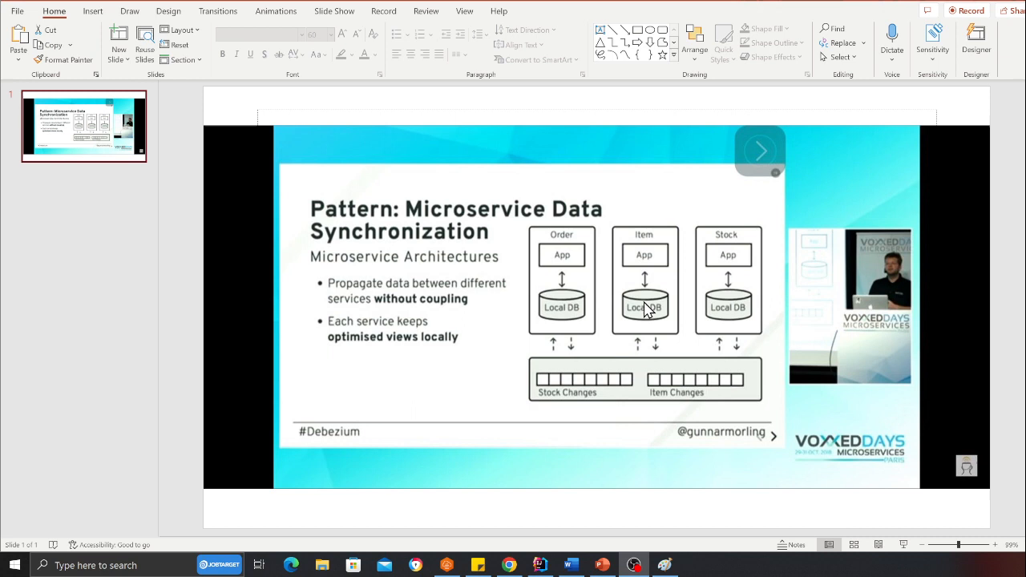
{"action": "mouse_move", "coordinate": [1017, 390]}
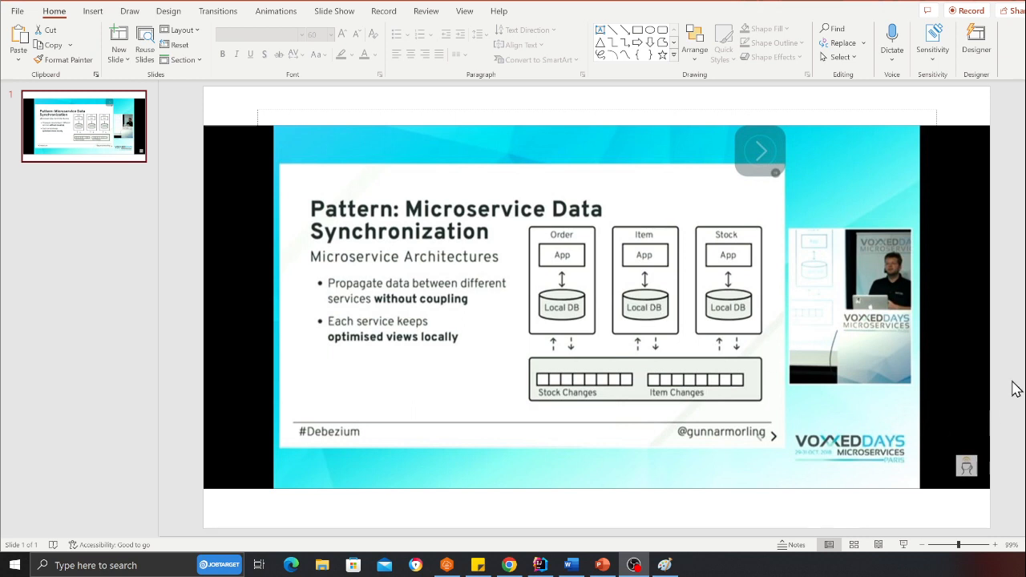
{"action": "mouse_move", "coordinate": [497, 312]}
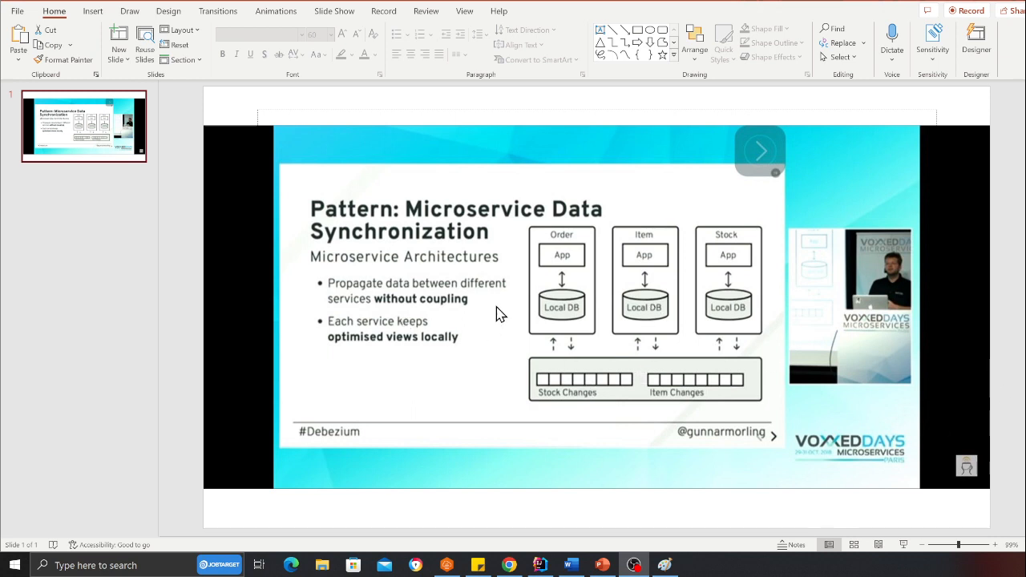
{"action": "mouse_move", "coordinate": [494, 311]}
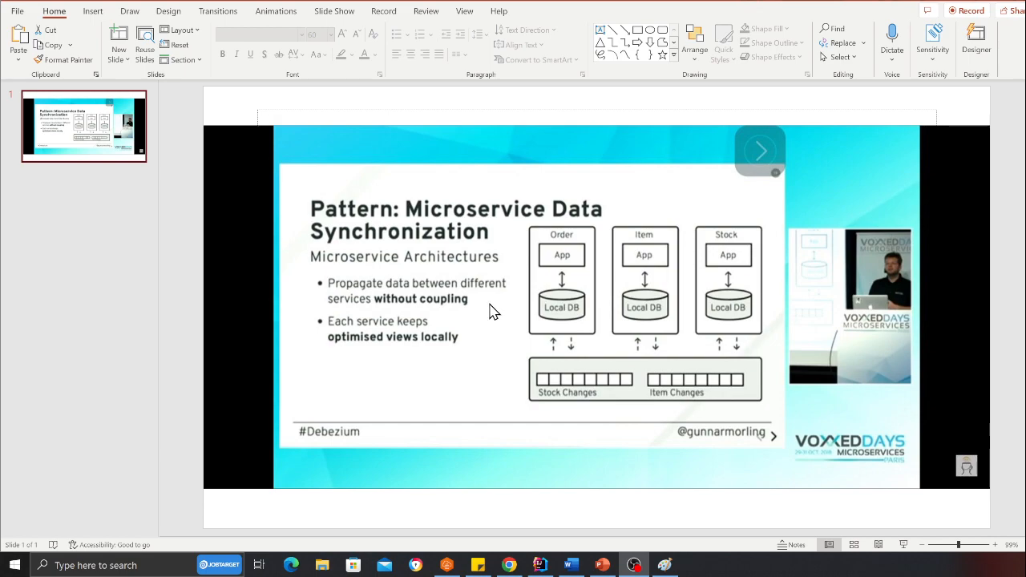
{"action": "mouse_move", "coordinate": [715, 332]}
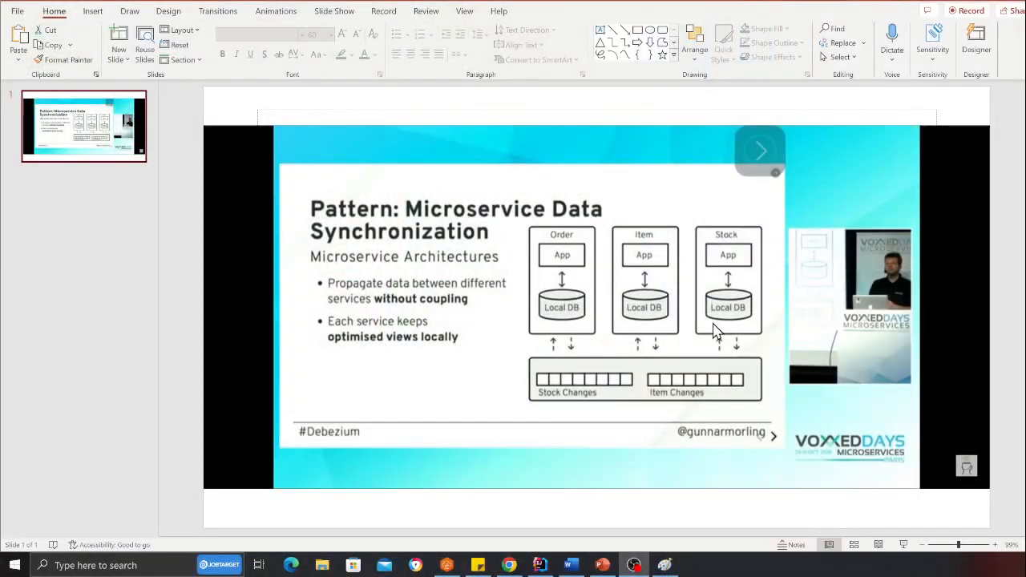
{"action": "mouse_move", "coordinate": [649, 305]}
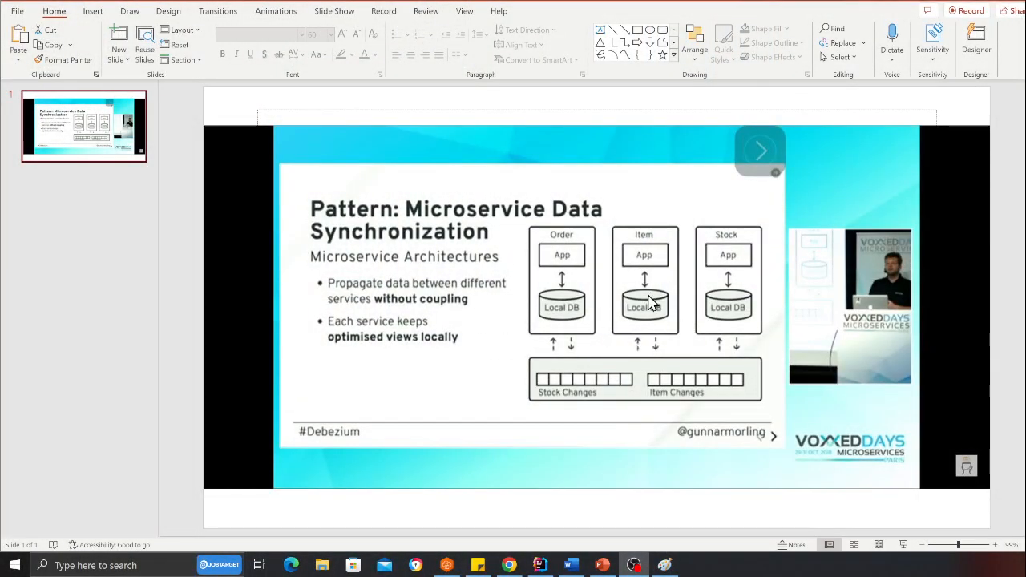
{"action": "mouse_move", "coordinate": [705, 337]}
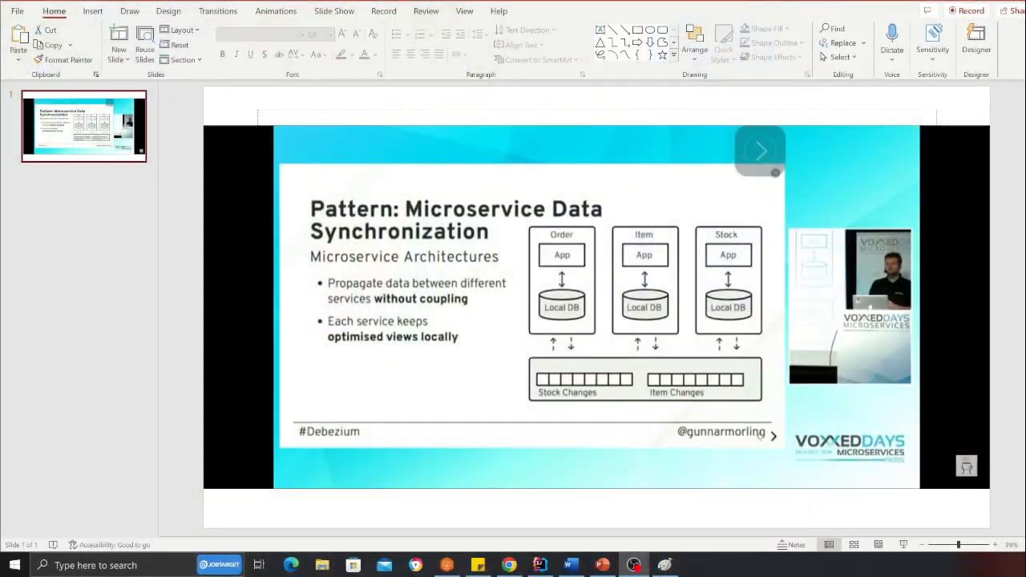
{"action": "mouse_move", "coordinate": [592, 386]}
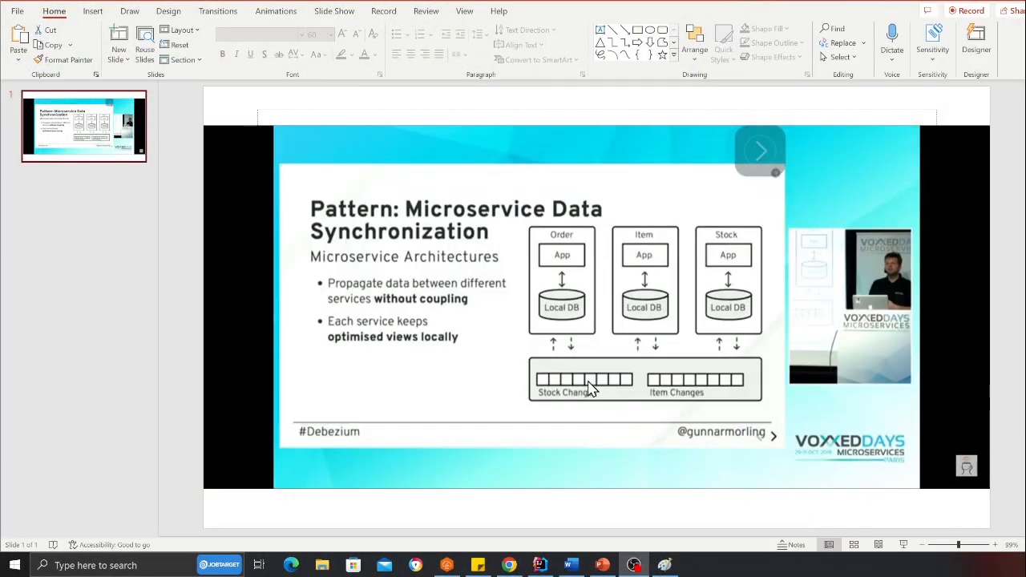
{"action": "mouse_move", "coordinate": [690, 393]}
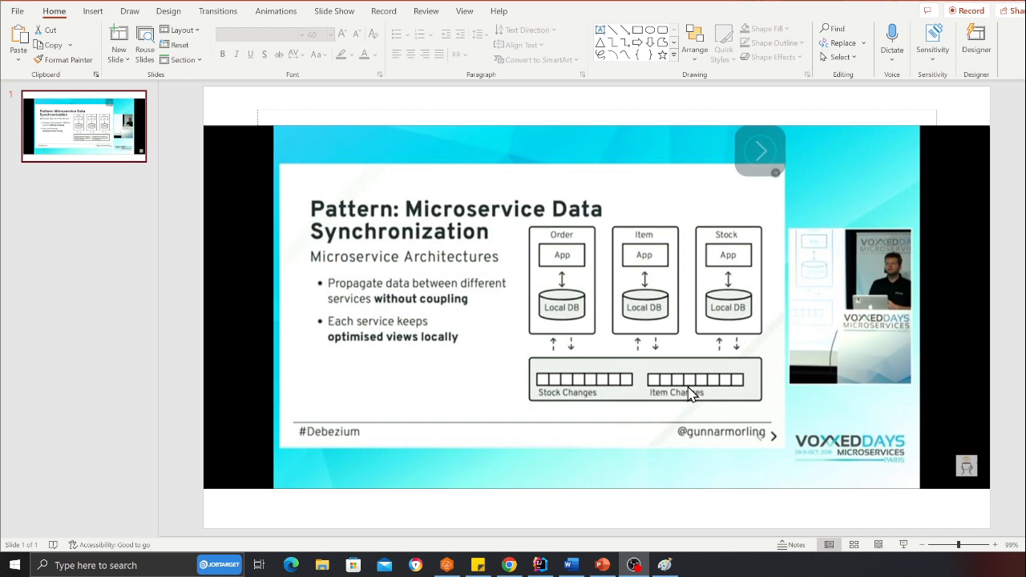
{"action": "mouse_move", "coordinate": [599, 379]}
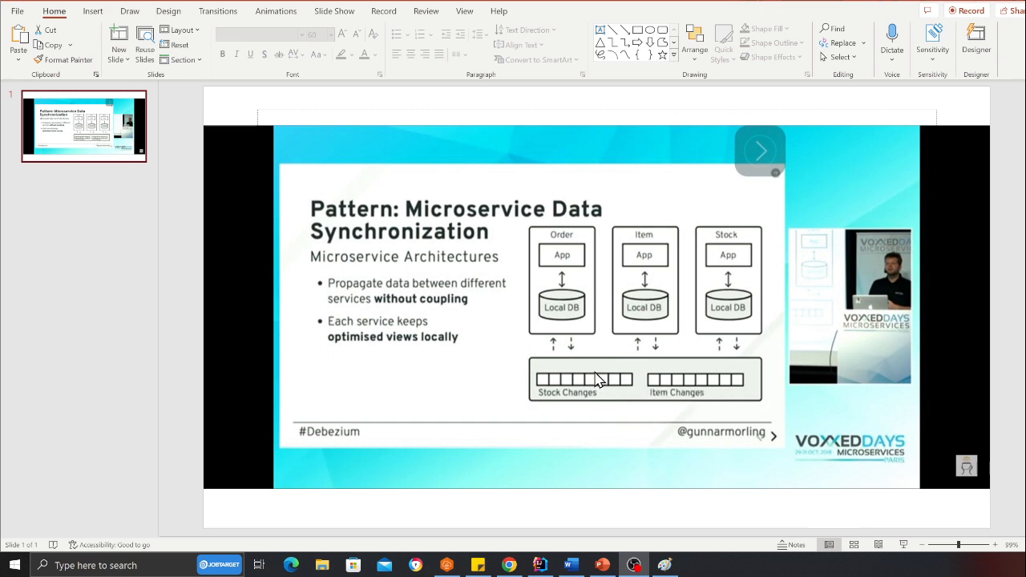
{"action": "mouse_move", "coordinate": [603, 337]}
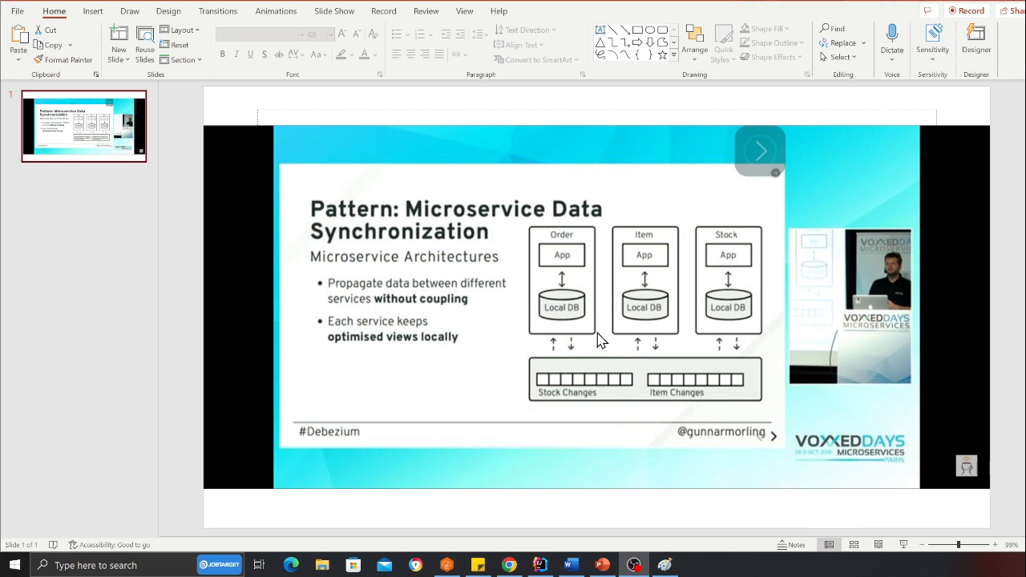
Divide the hand-drawn A/B sketch into columns A and B and rows with brush lines
{"action": "key", "text": "alt+tab"}
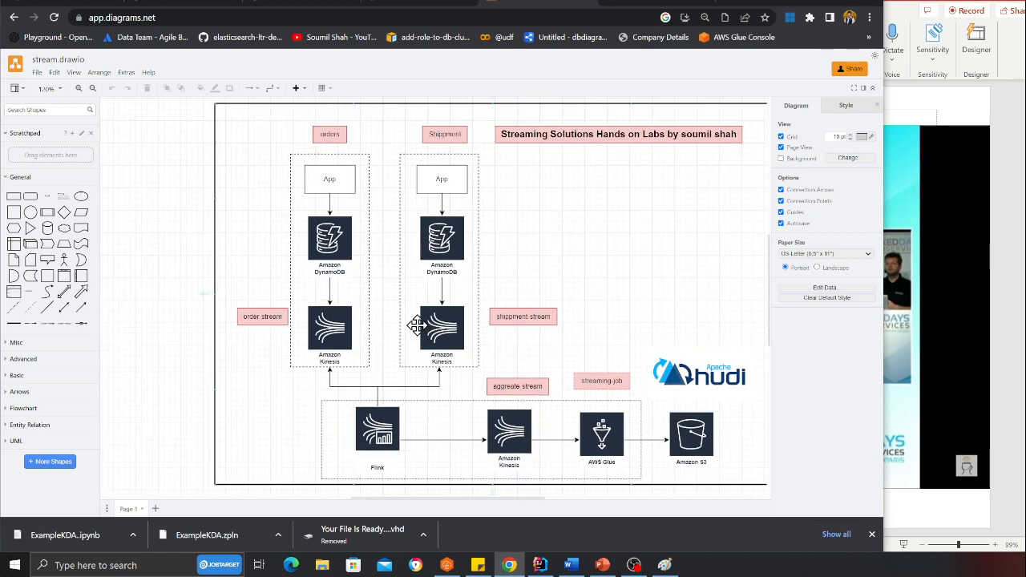
{"action": "mouse_move", "coordinate": [335, 210]}
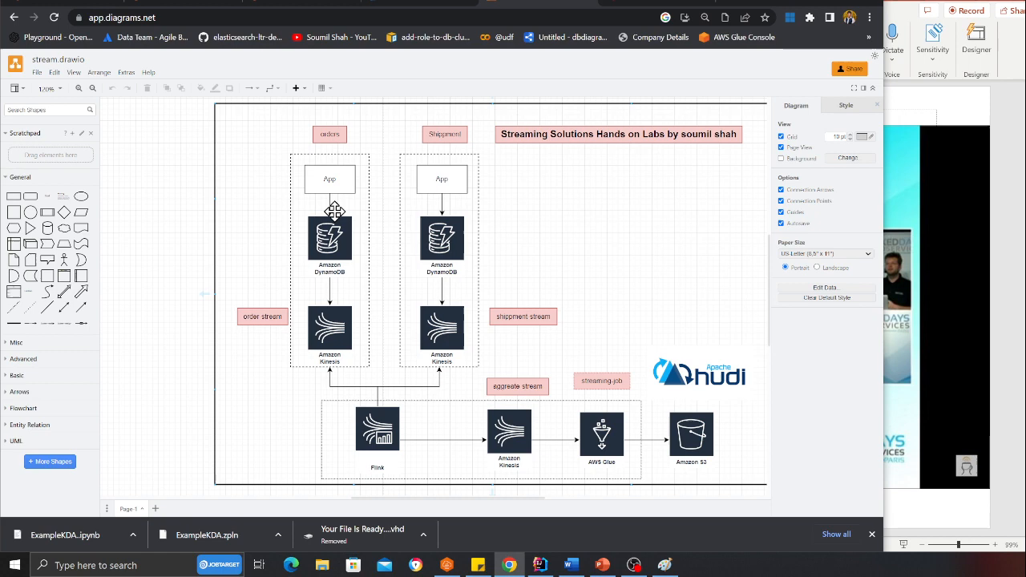
{"action": "mouse_move", "coordinate": [384, 265]}
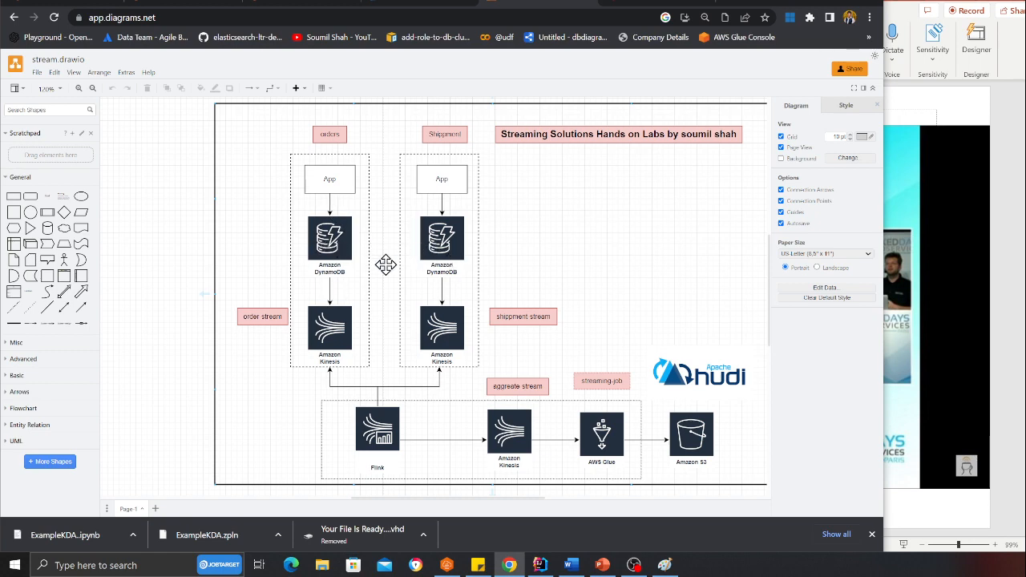
{"action": "mouse_move", "coordinate": [337, 253]}
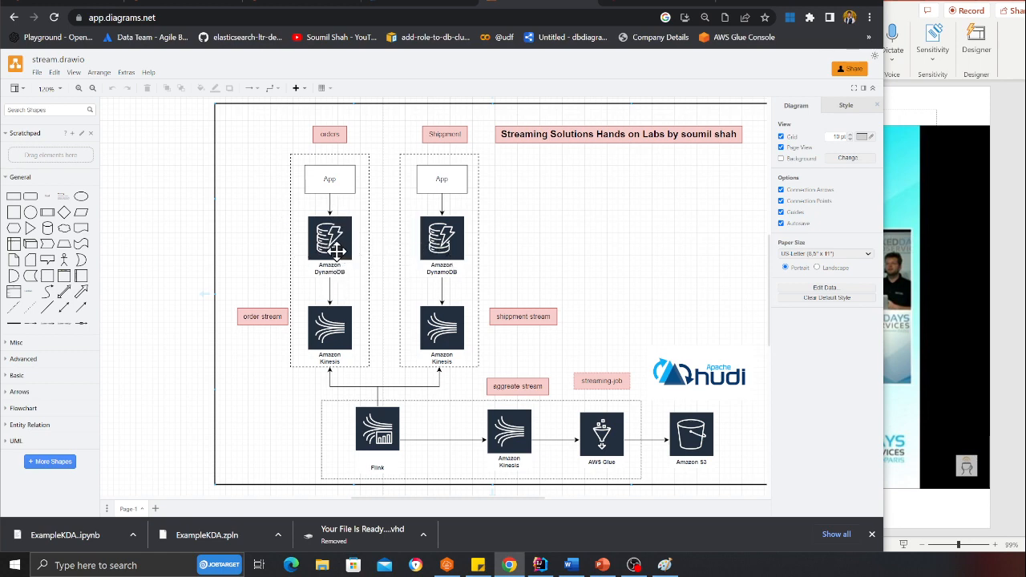
{"action": "mouse_move", "coordinate": [298, 239]}
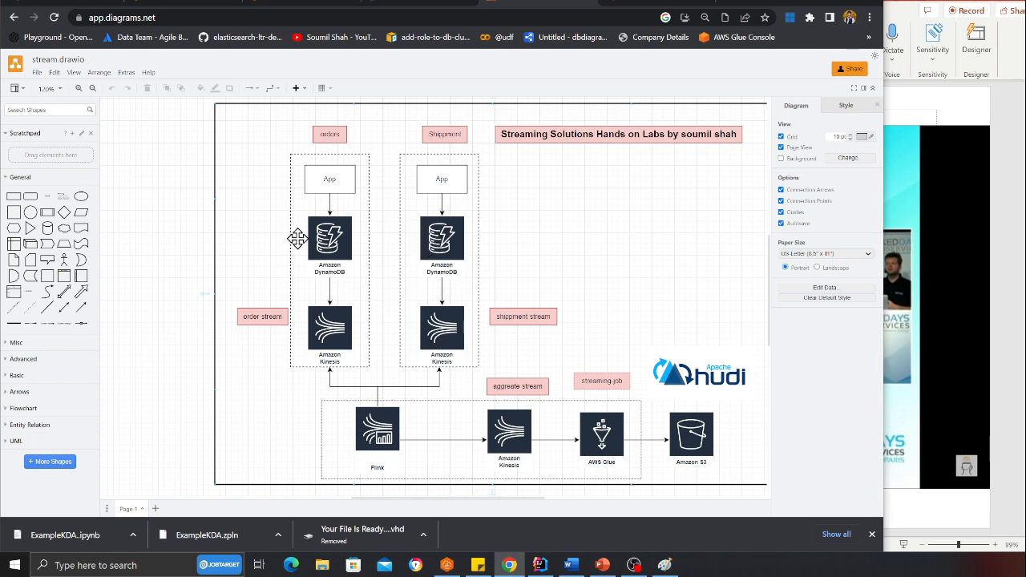
{"action": "mouse_move", "coordinate": [324, 234]}
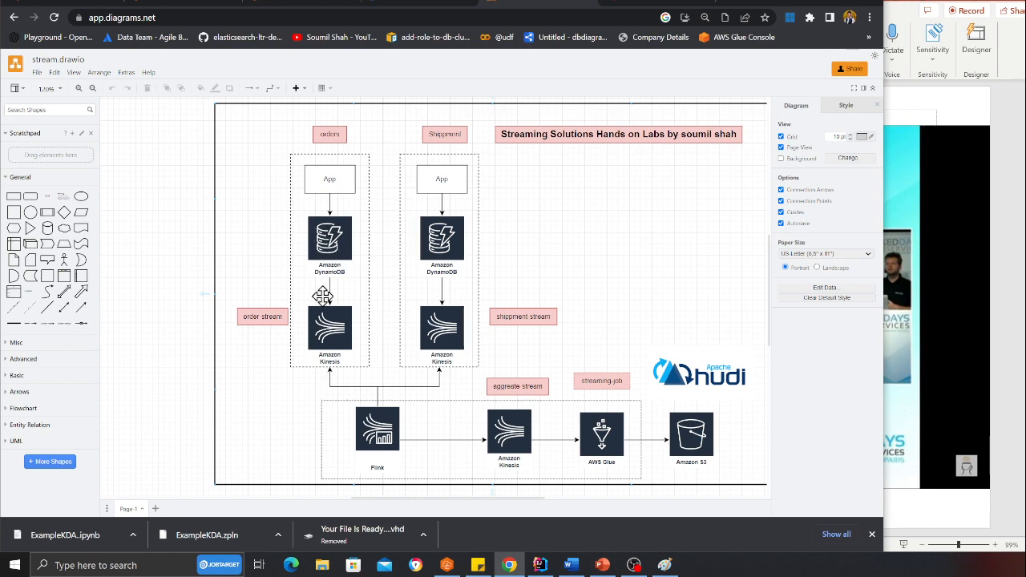
{"action": "mouse_move", "coordinate": [456, 221]}
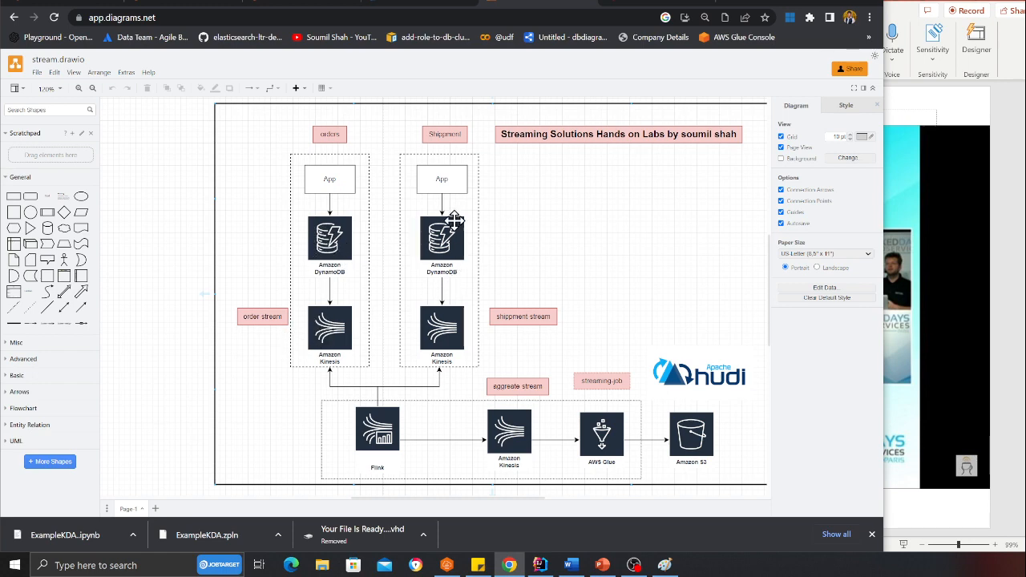
{"action": "mouse_move", "coordinate": [443, 335]}
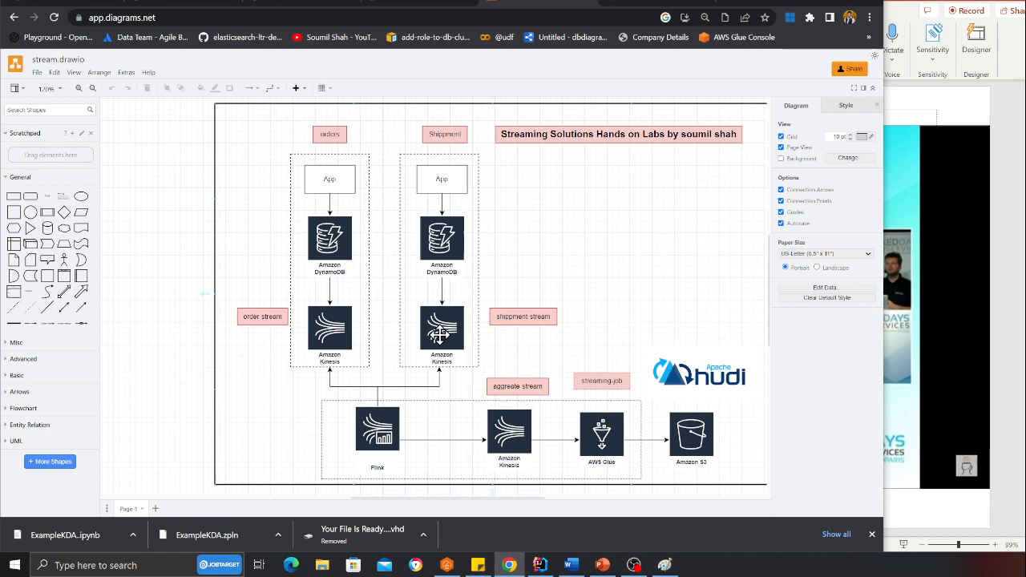
{"action": "mouse_move", "coordinate": [385, 433]}
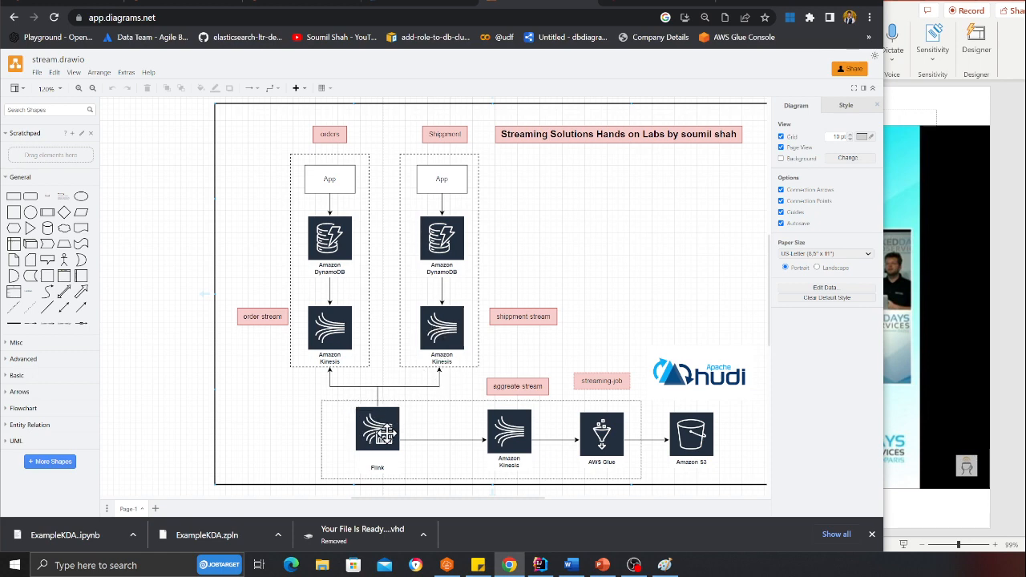
{"action": "mouse_move", "coordinate": [319, 346]}
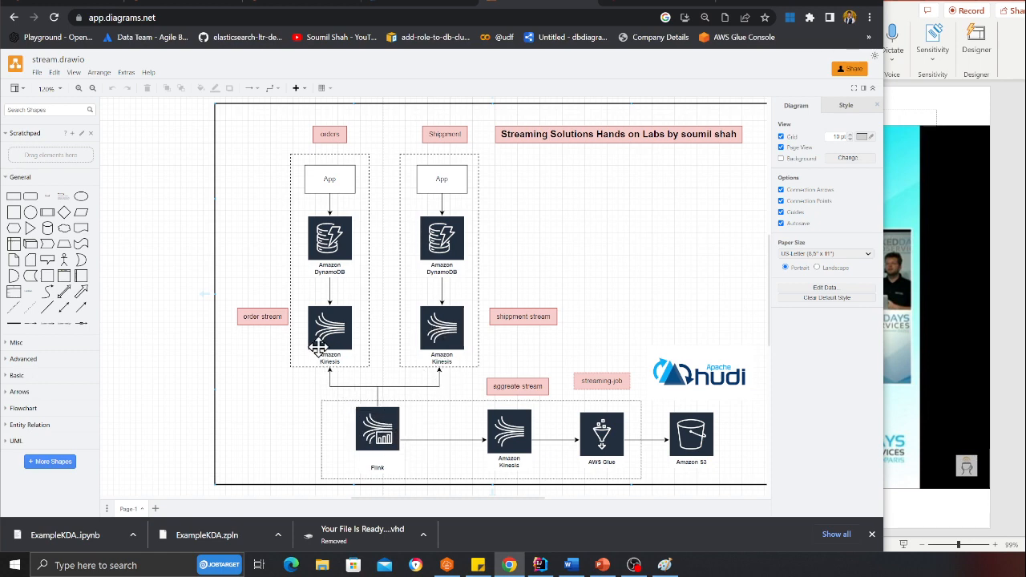
{"action": "mouse_move", "coordinate": [423, 363]}
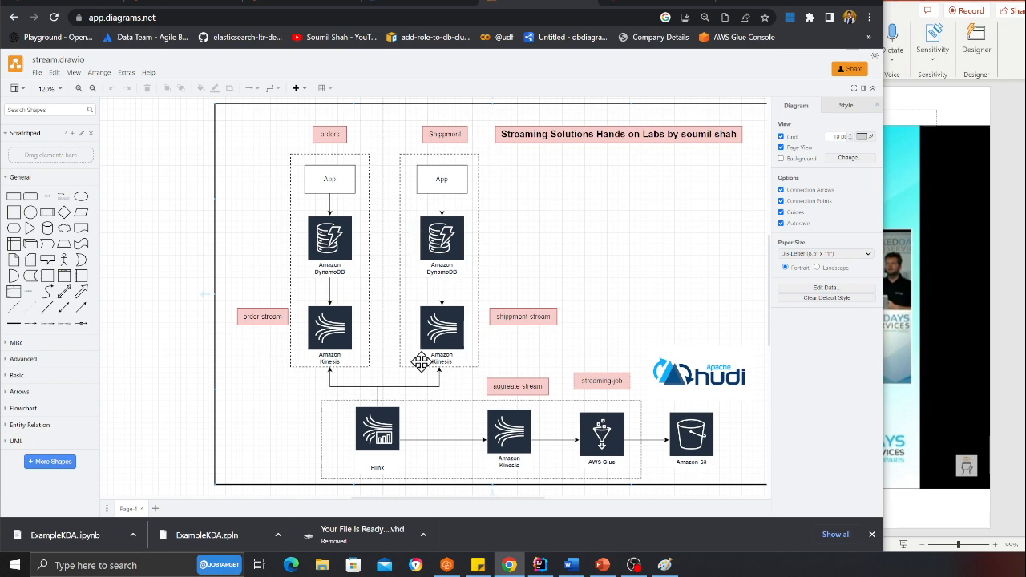
{"action": "mouse_move", "coordinate": [388, 439]}
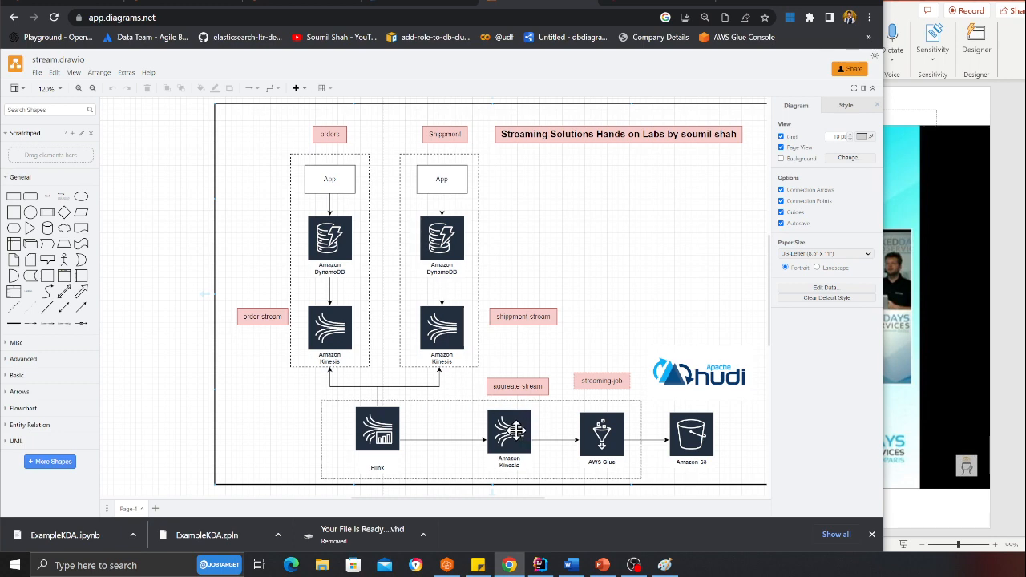
{"action": "mouse_move", "coordinate": [601, 436]}
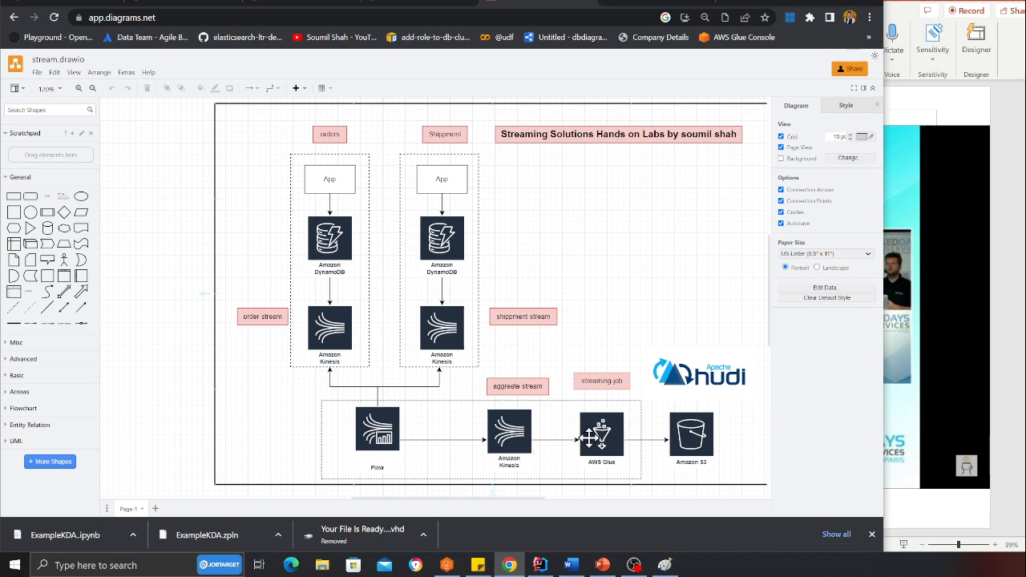
{"action": "mouse_move", "coordinate": [510, 436]}
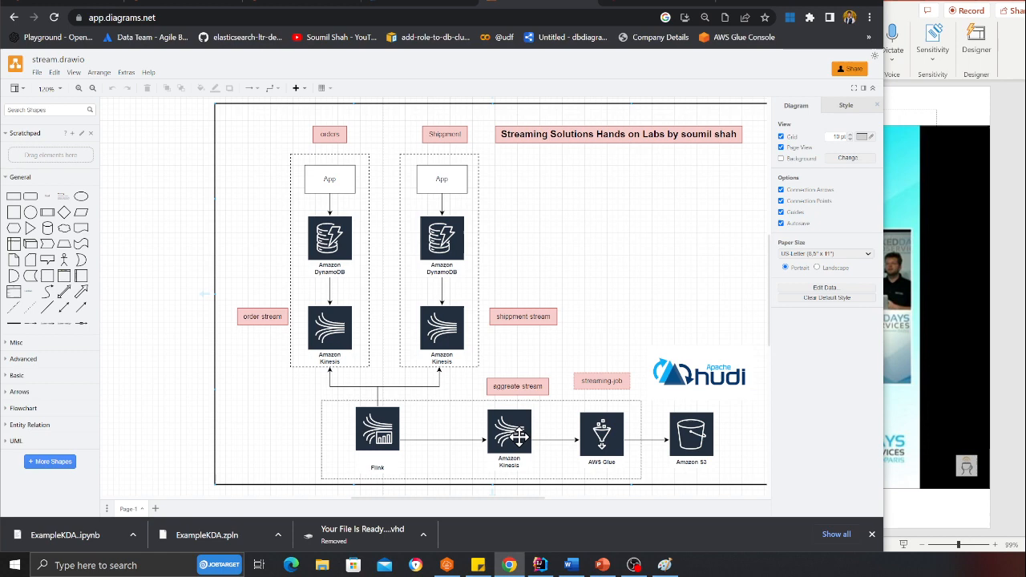
{"action": "mouse_move", "coordinate": [601, 433]}
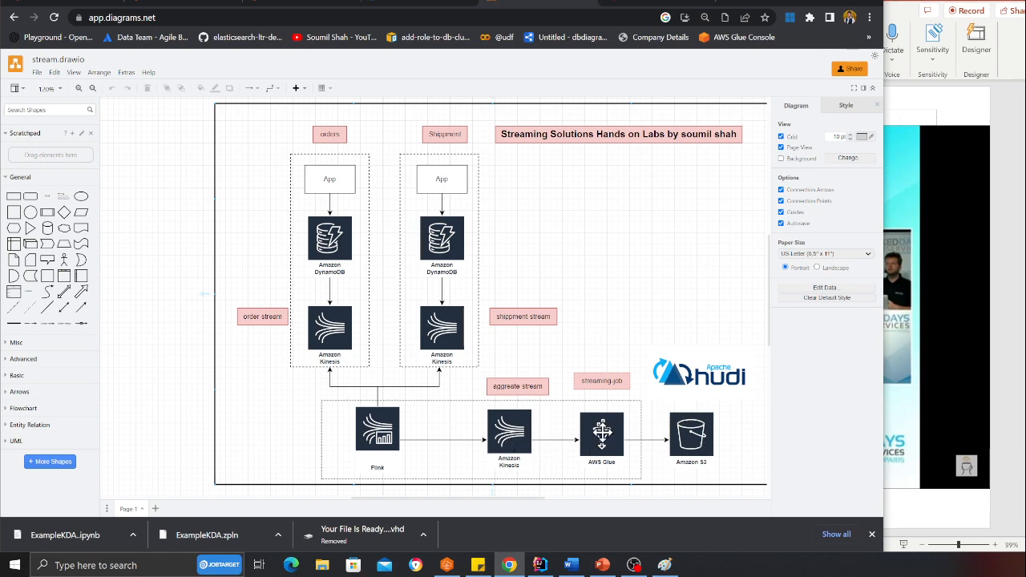
{"action": "mouse_move", "coordinate": [613, 433]}
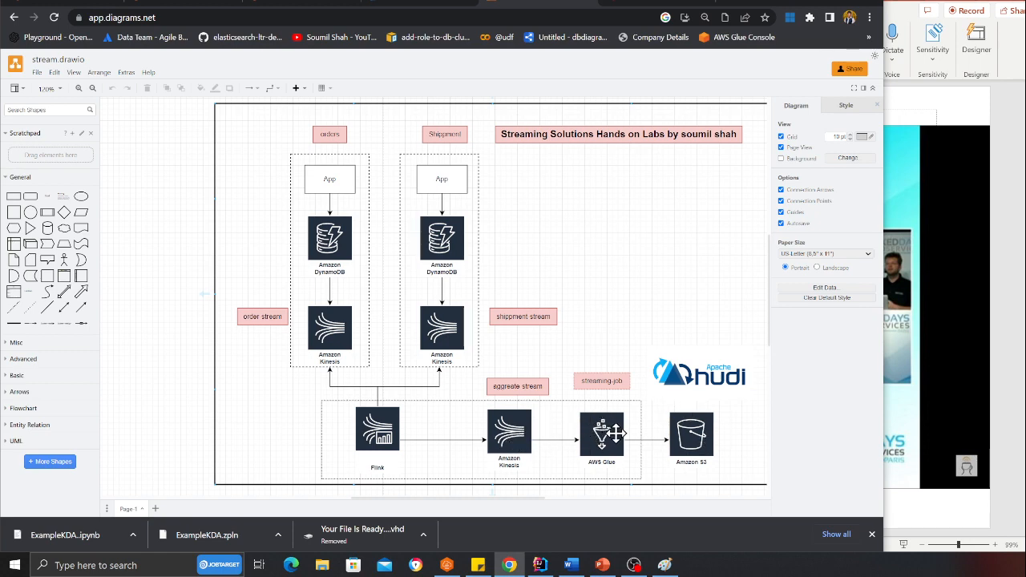
{"action": "mouse_move", "coordinate": [394, 363]}
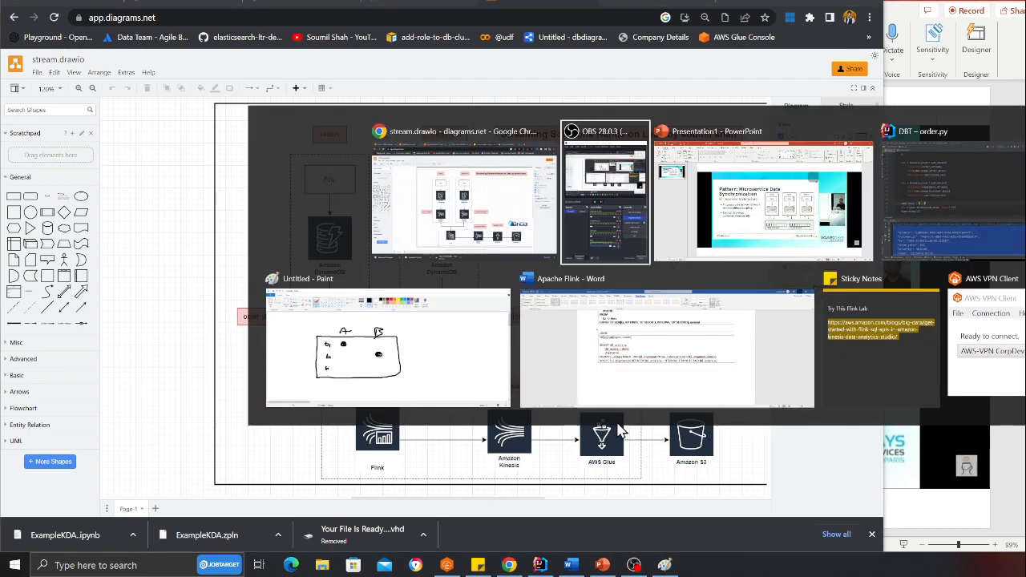
{"action": "left_click", "coordinate": [388, 345]}
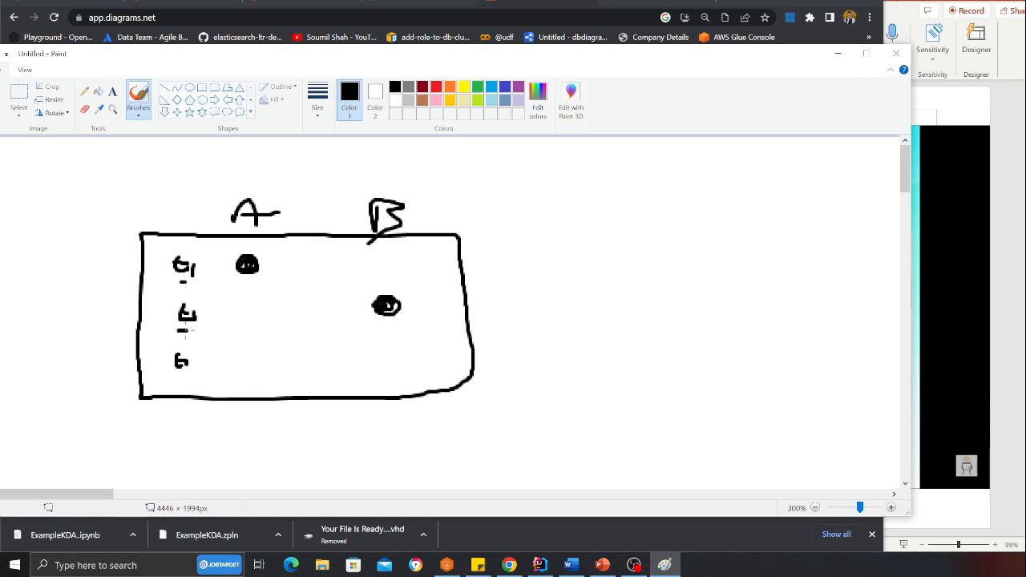
{"action": "left_click_drag", "start_coordinate": [311, 175], "coordinate": [303, 430]}
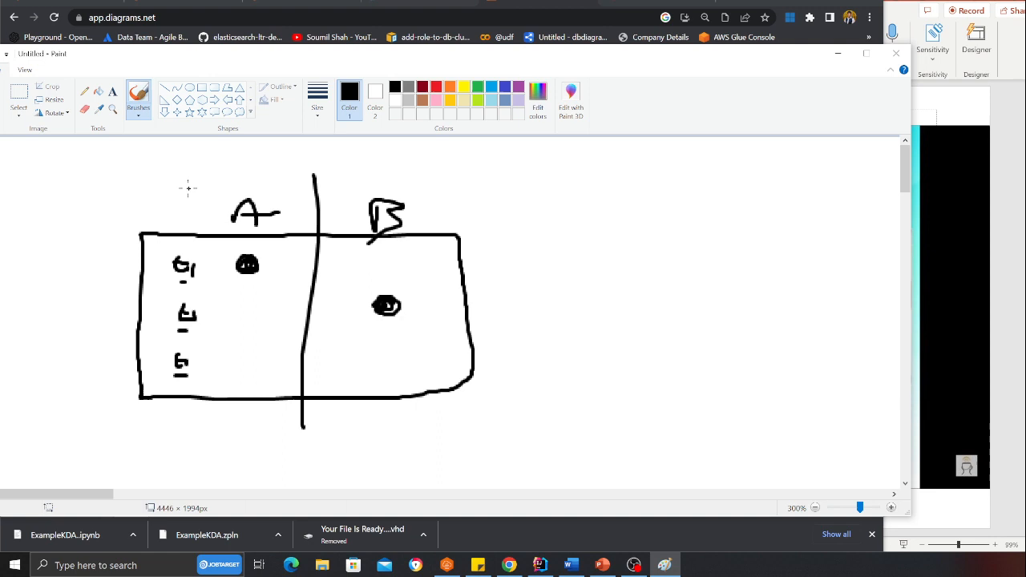
{"action": "left_click_drag", "start_coordinate": [100, 290], "coordinate": [505, 290]}
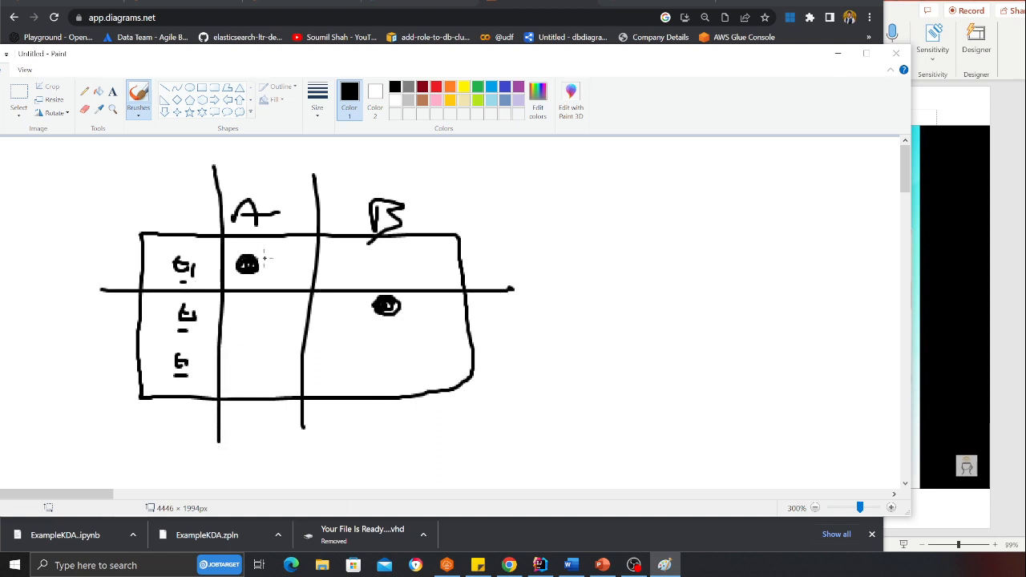
Tick the first event under column A and the matching event under column B
{"action": "left_click_drag", "start_coordinate": [276, 269], "coordinate": [301, 257]}
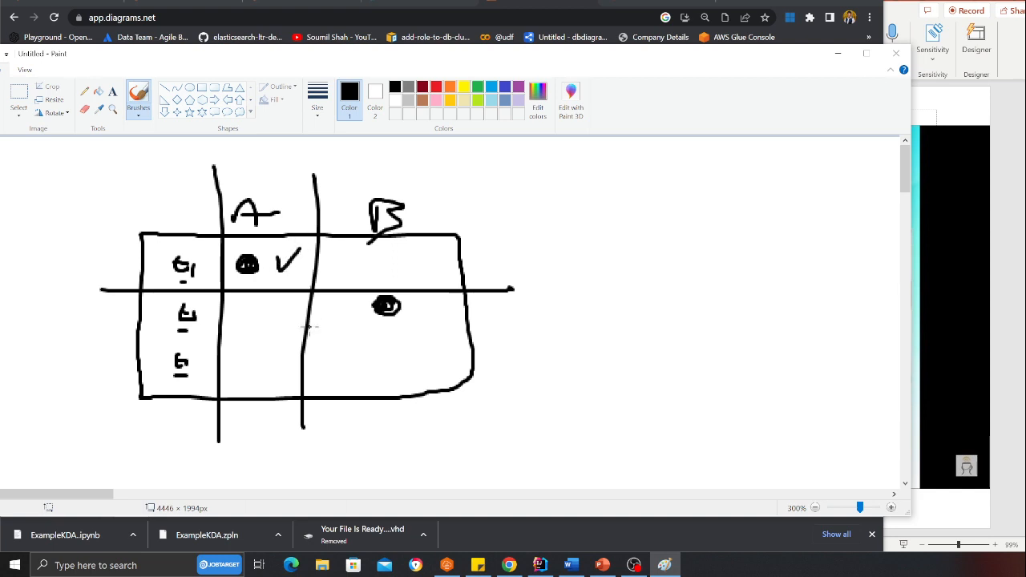
{"action": "left_click_drag", "start_coordinate": [104, 337], "coordinate": [500, 337]}
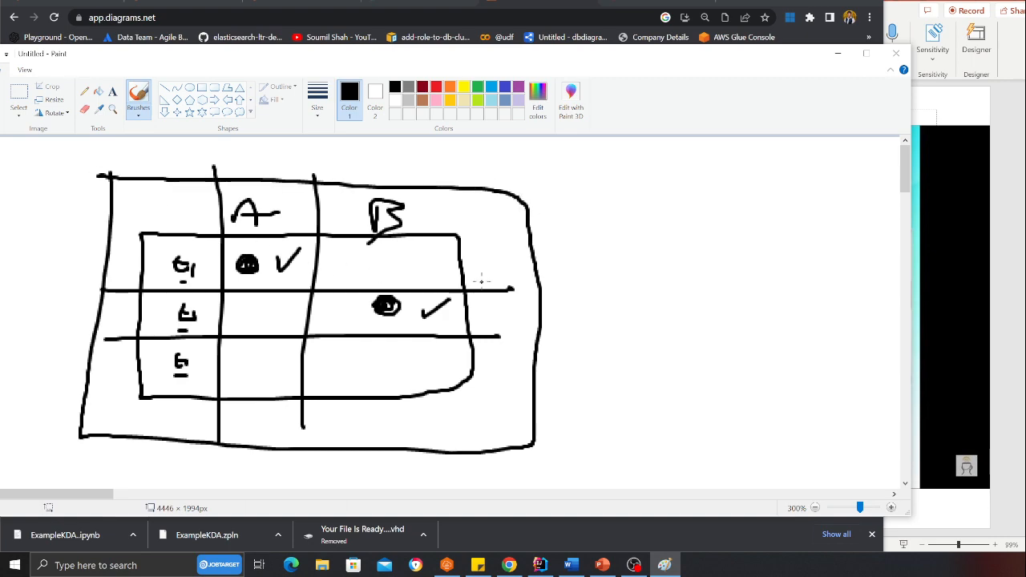
{"action": "mouse_move", "coordinate": [433, 279]}
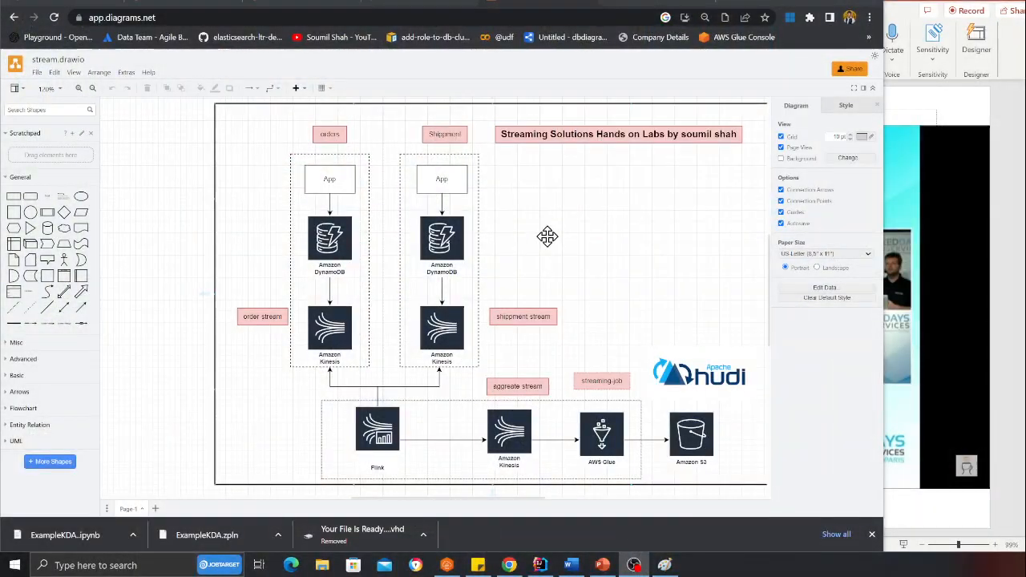
{"action": "mouse_move", "coordinate": [688, 249]}
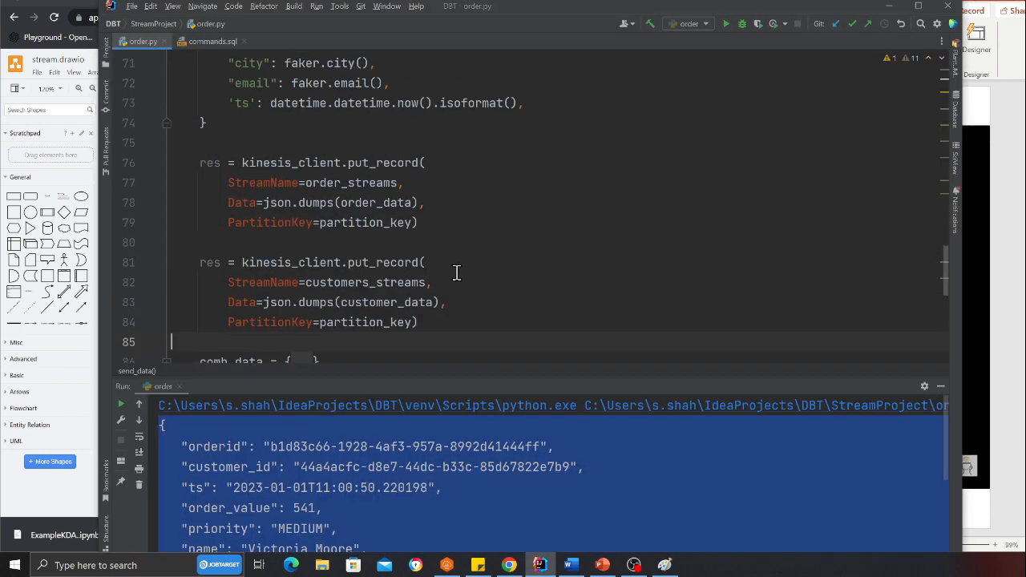
{"action": "scroll", "scroll_direction": "up", "scroll_amount": 3}
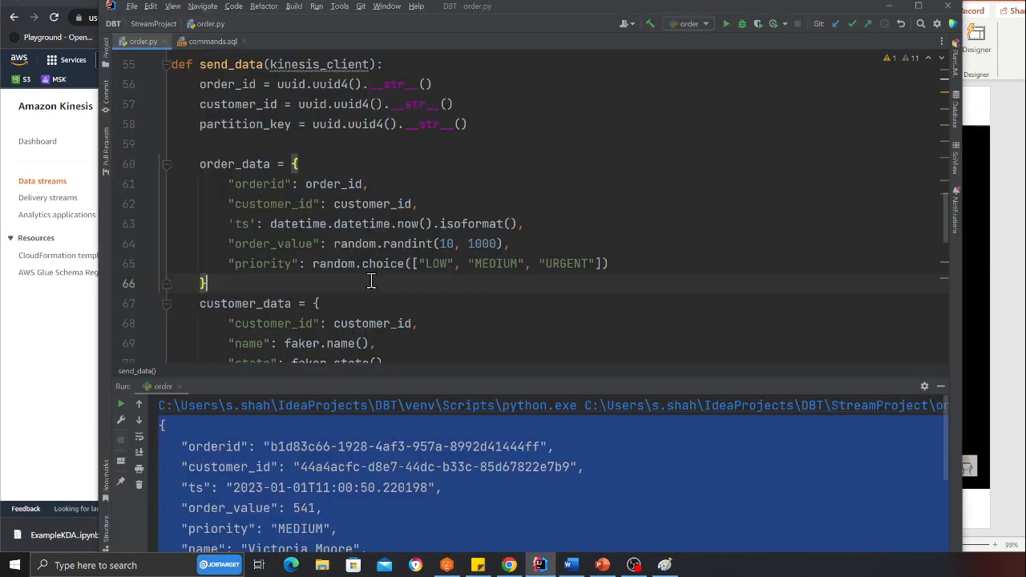
{"action": "scroll", "scroll_direction": "up", "scroll_amount": 3}
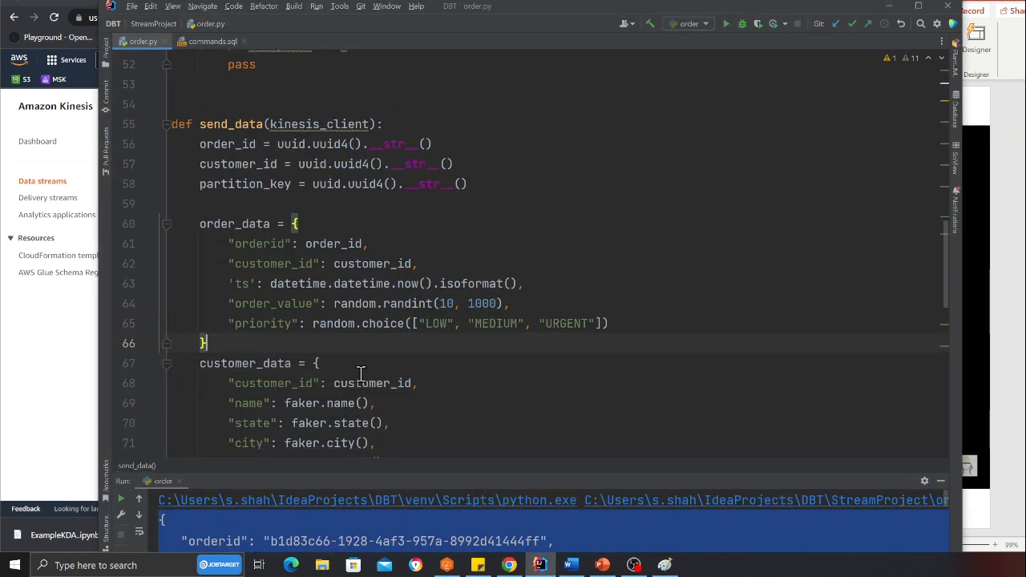
{"action": "left_click_drag", "start_coordinate": [202, 224], "coordinate": [209, 343]}
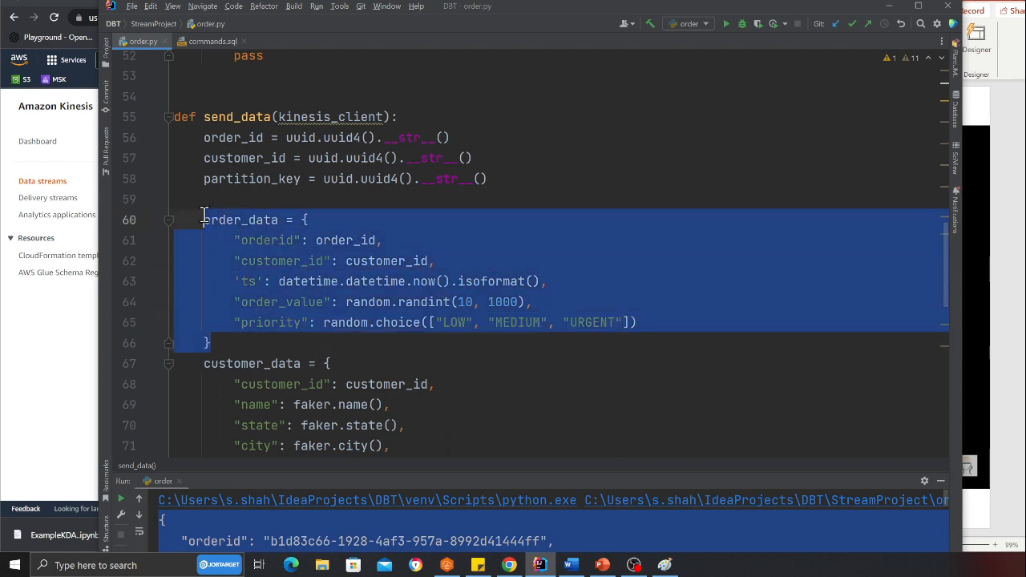
{"action": "double_click", "coordinate": [279, 260]}
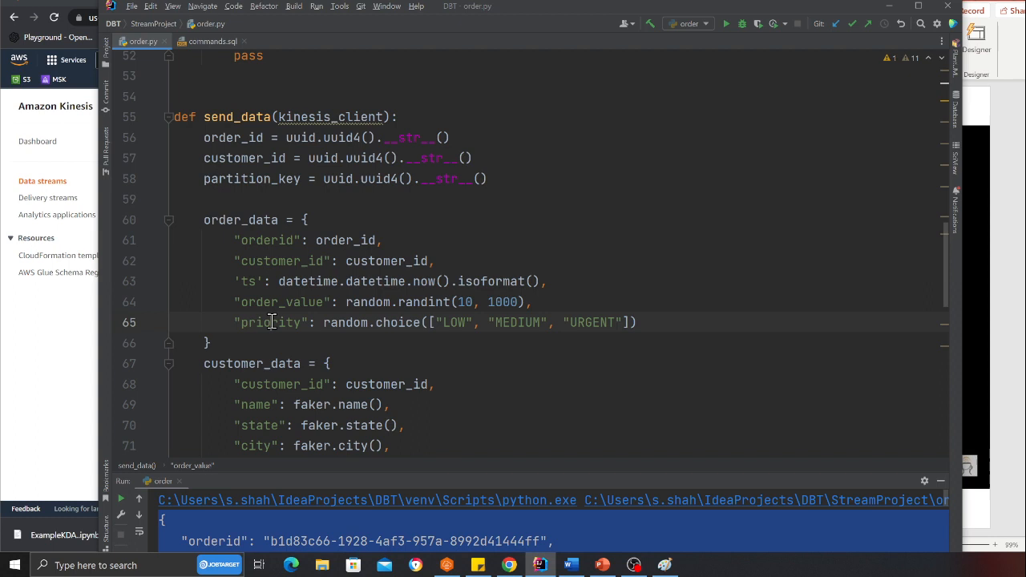
{"action": "scroll", "scroll_direction": "down", "scroll_amount": 3}
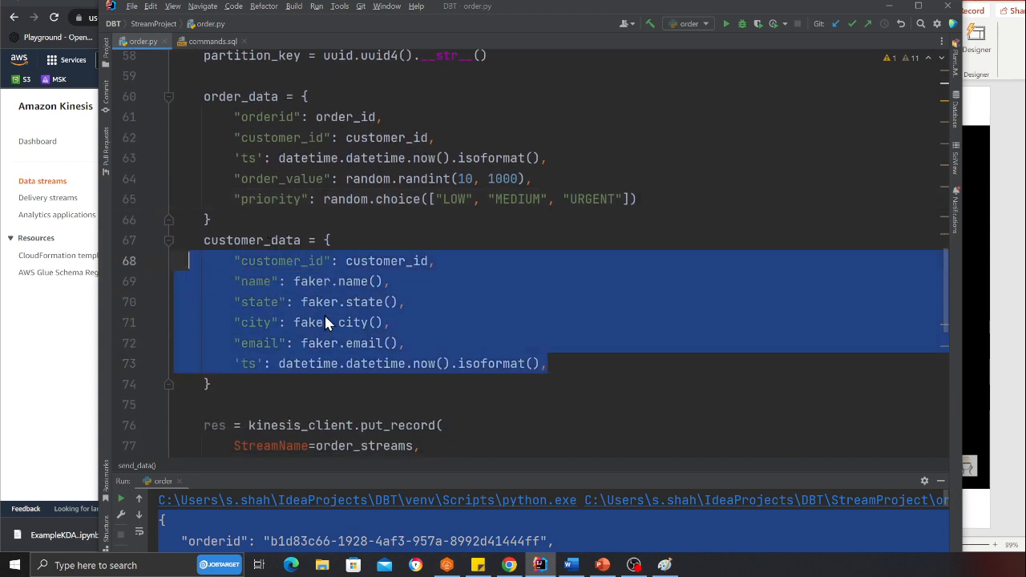
{"action": "scroll", "scroll_direction": "down", "scroll_amount": 3}
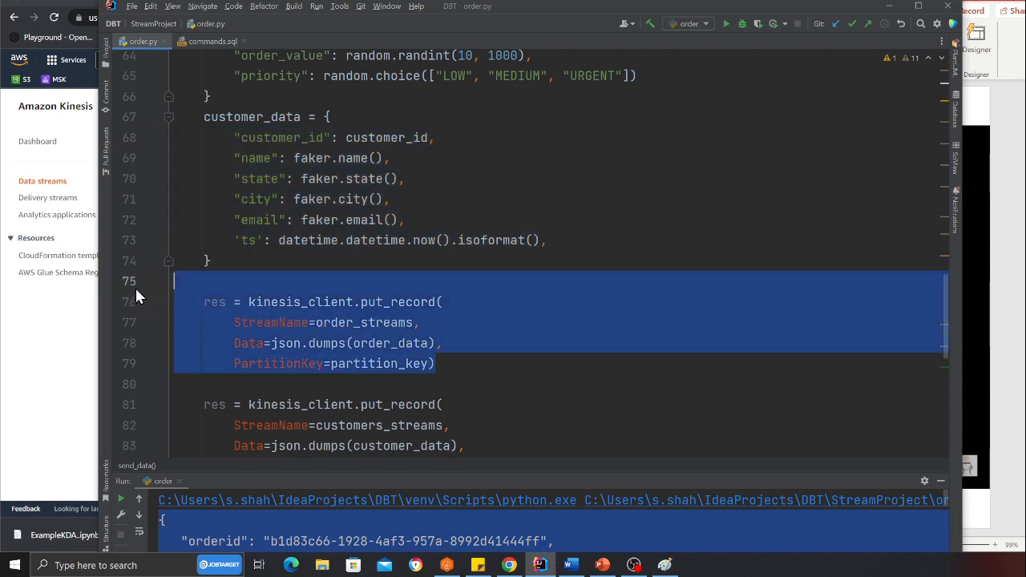
{"action": "scroll", "scroll_direction": "down", "scroll_amount": 3}
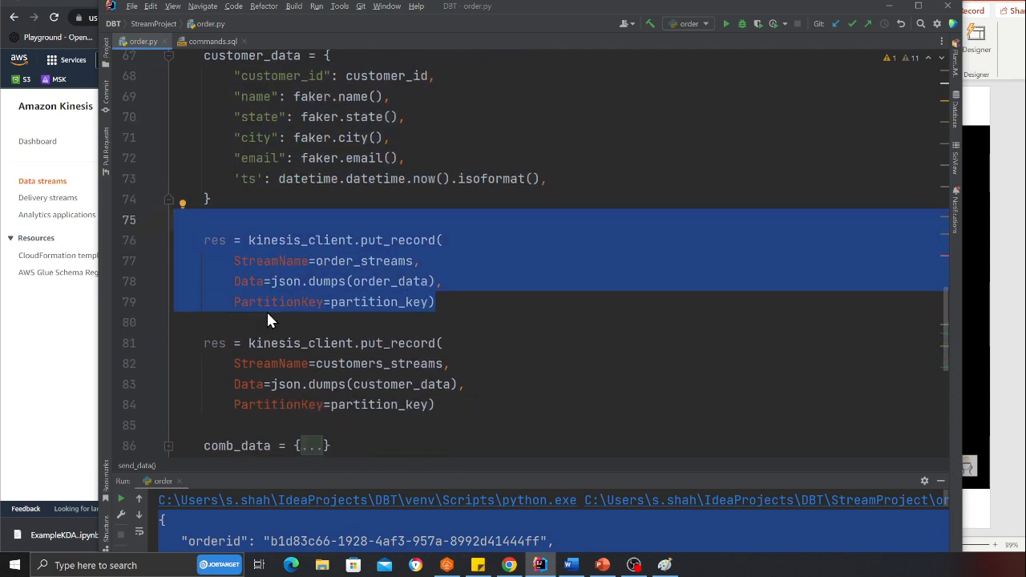
{"action": "left_click", "coordinate": [170, 343]}
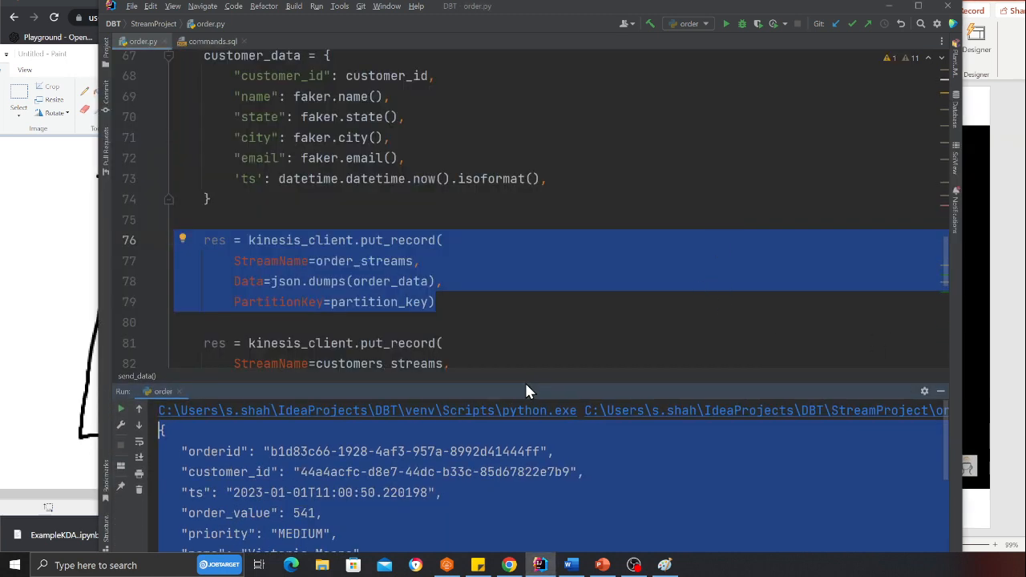
{"action": "key", "text": "alt+tab"}
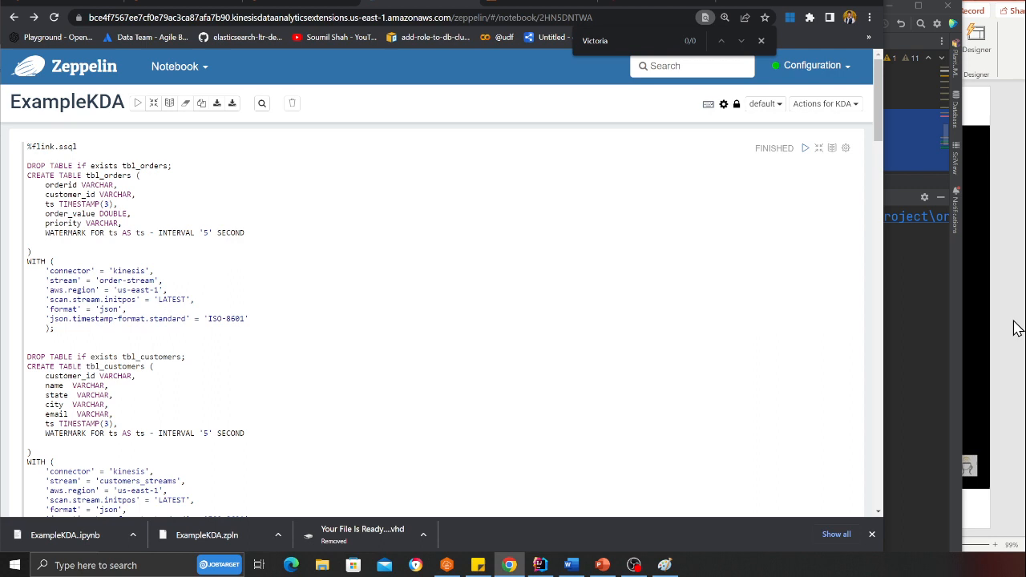
{"action": "mouse_move", "coordinate": [41, 243]}
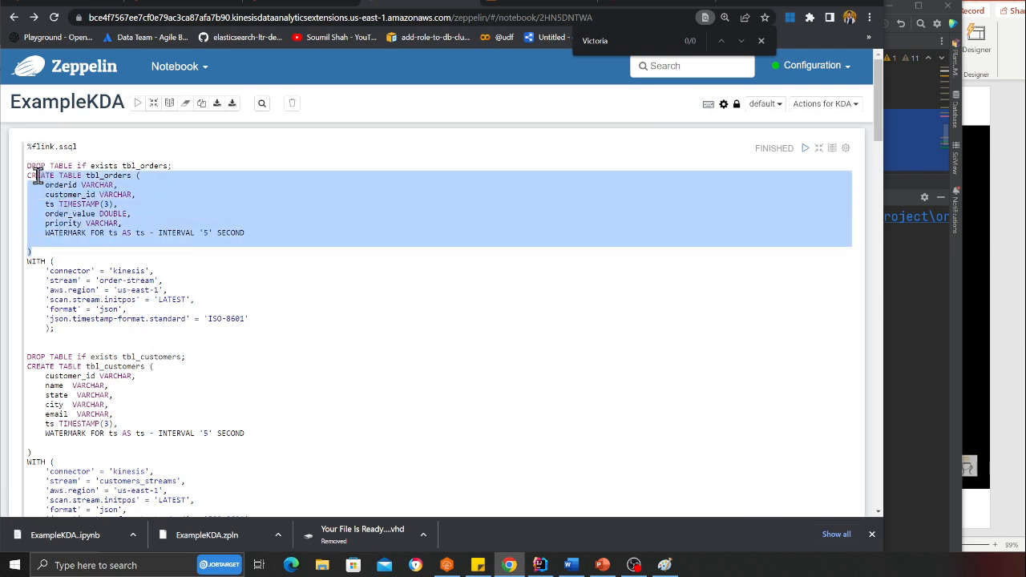
Review the table definitions and three stitched order–customer rows, then rerun the join paragraph
{"action": "scroll", "scroll_direction": "down", "scroll_amount": 3}
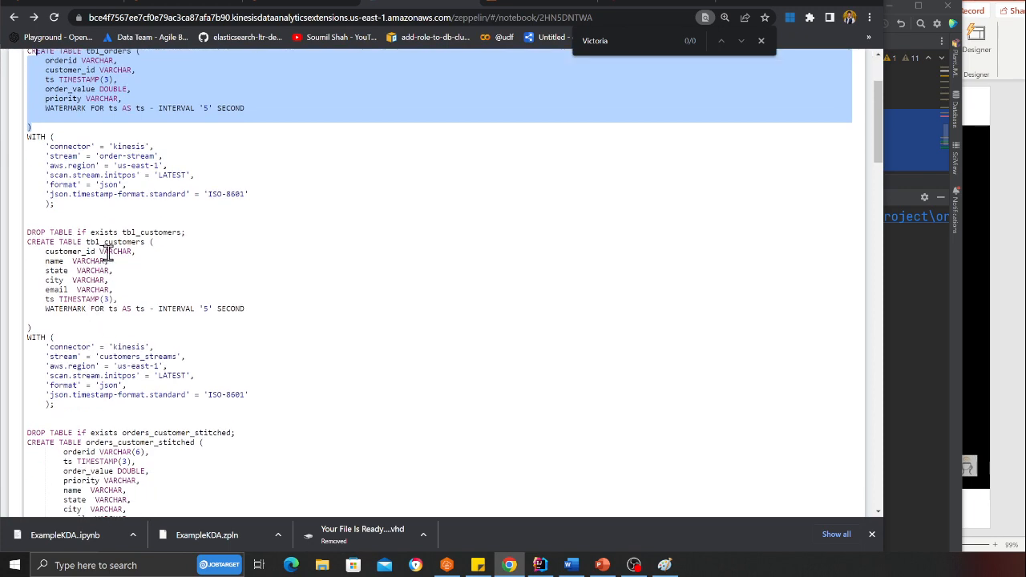
{"action": "scroll", "scroll_direction": "down", "scroll_amount": 3}
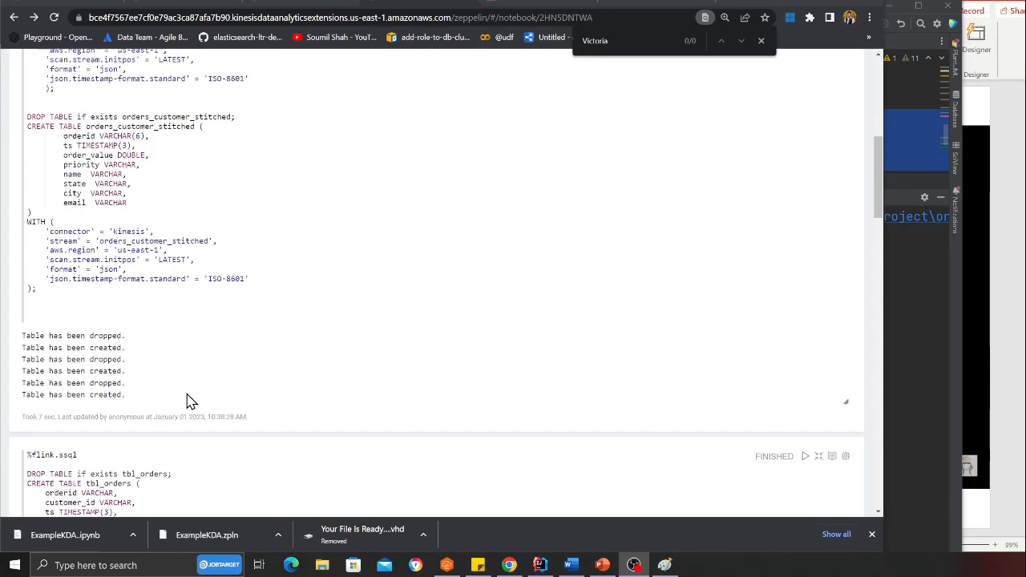
{"action": "scroll", "scroll_direction": "down", "scroll_amount": 3}
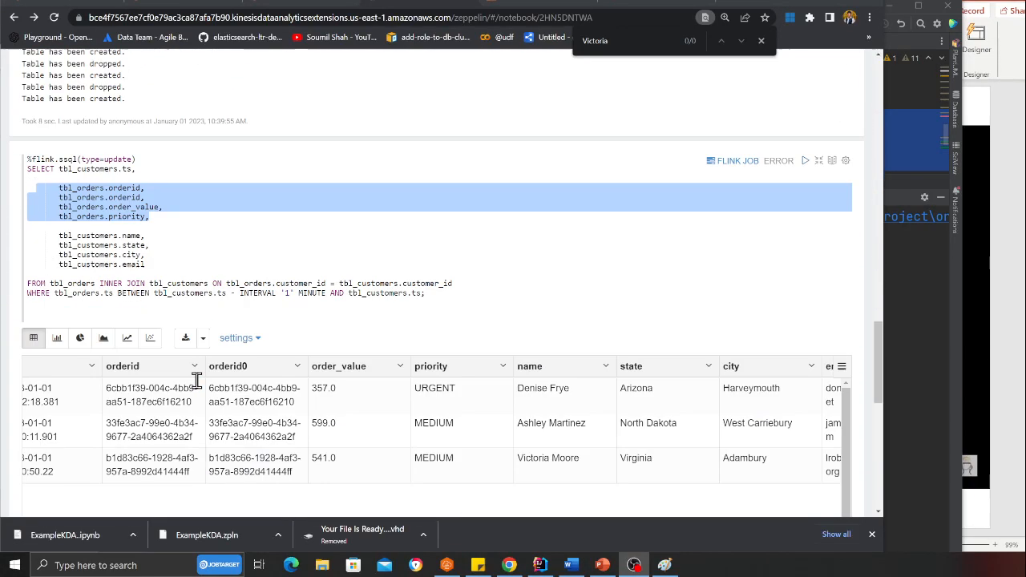
{"action": "scroll", "scroll_direction": "down", "scroll_amount": 3}
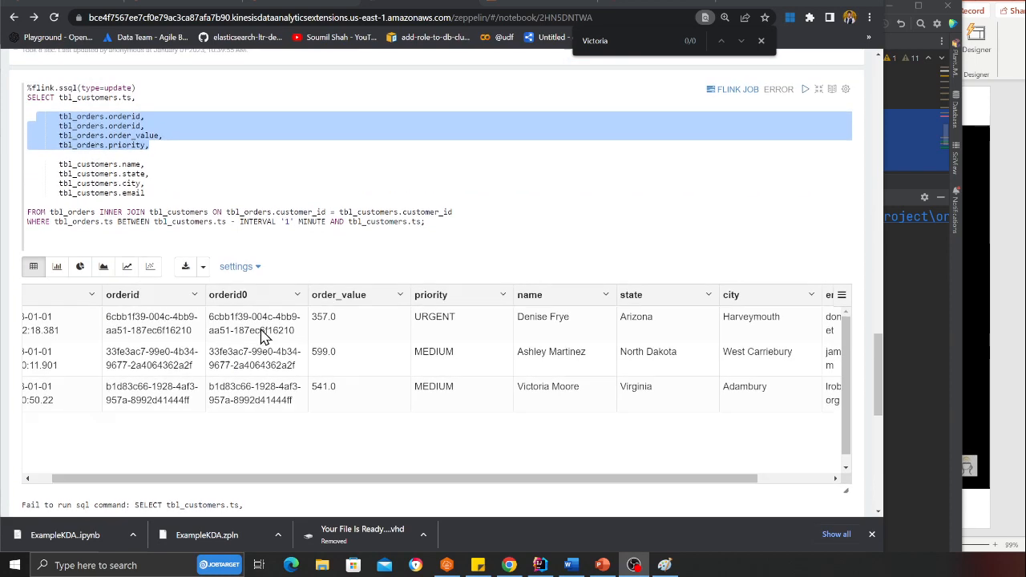
{"action": "scroll", "scroll_direction": "down", "scroll_amount": 3}
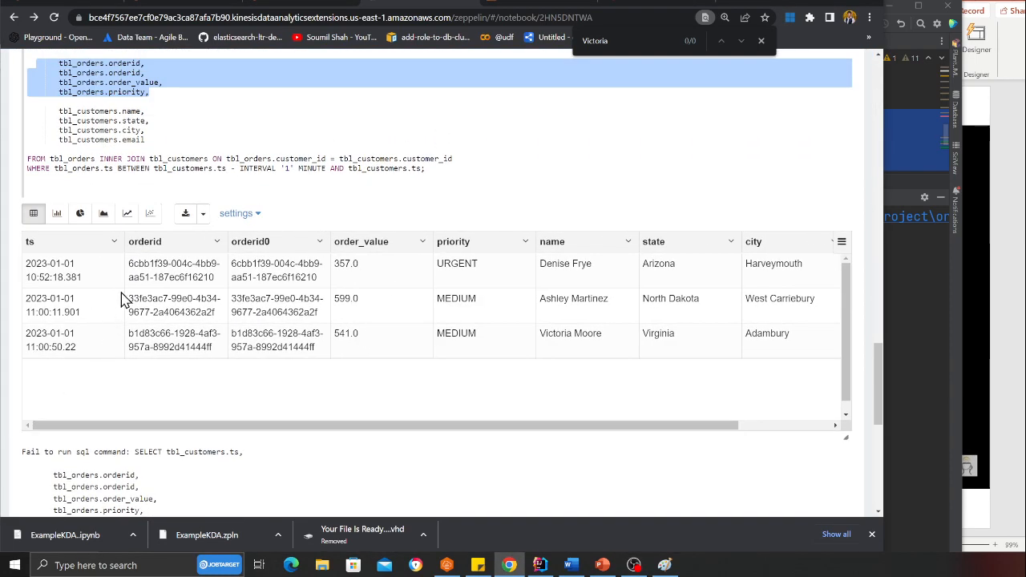
{"action": "scroll", "scroll_direction": "down", "scroll_amount": 3}
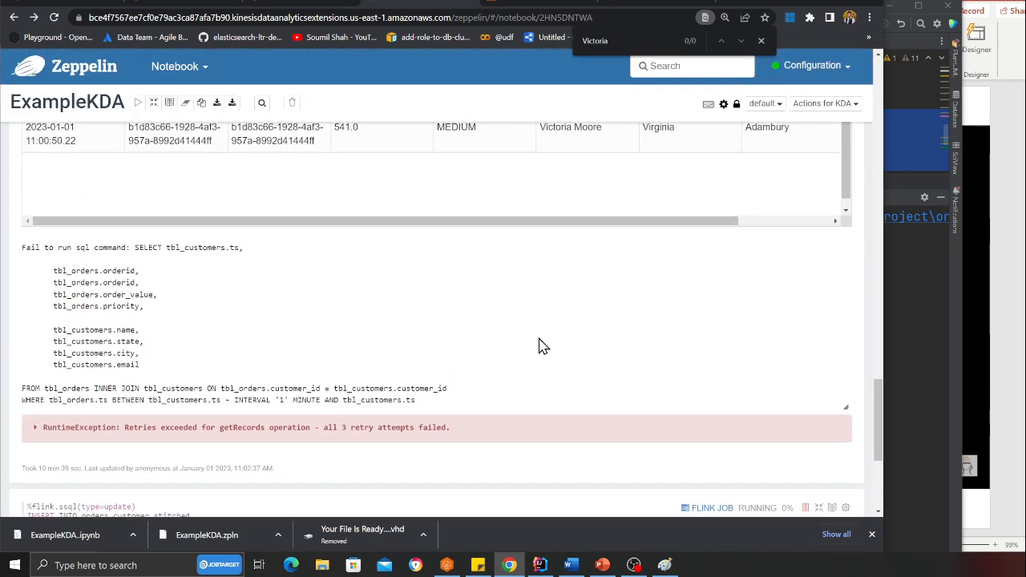
{"action": "scroll", "scroll_direction": "down", "scroll_amount": 3}
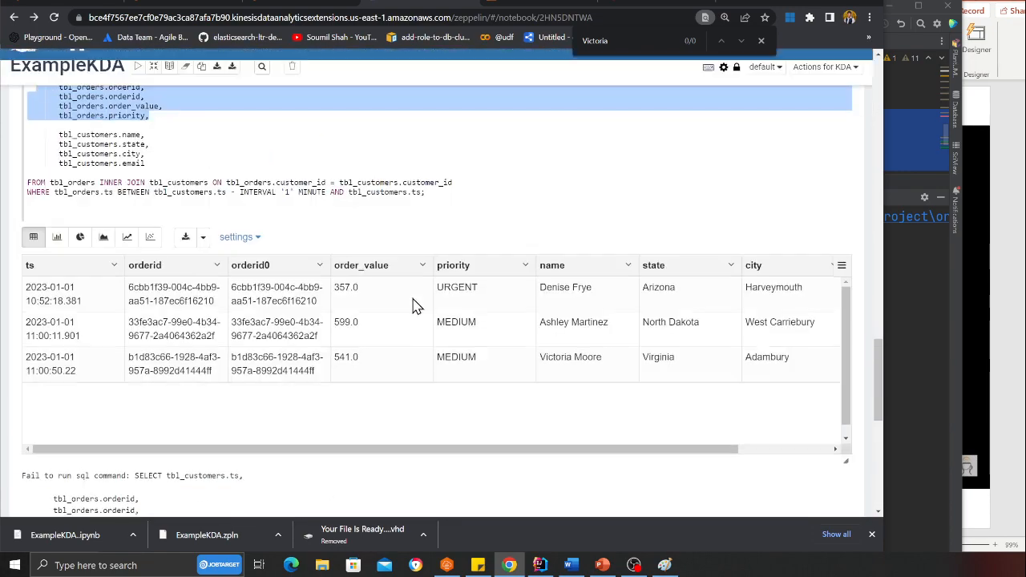
{"action": "scroll", "scroll_direction": "up", "scroll_amount": 3}
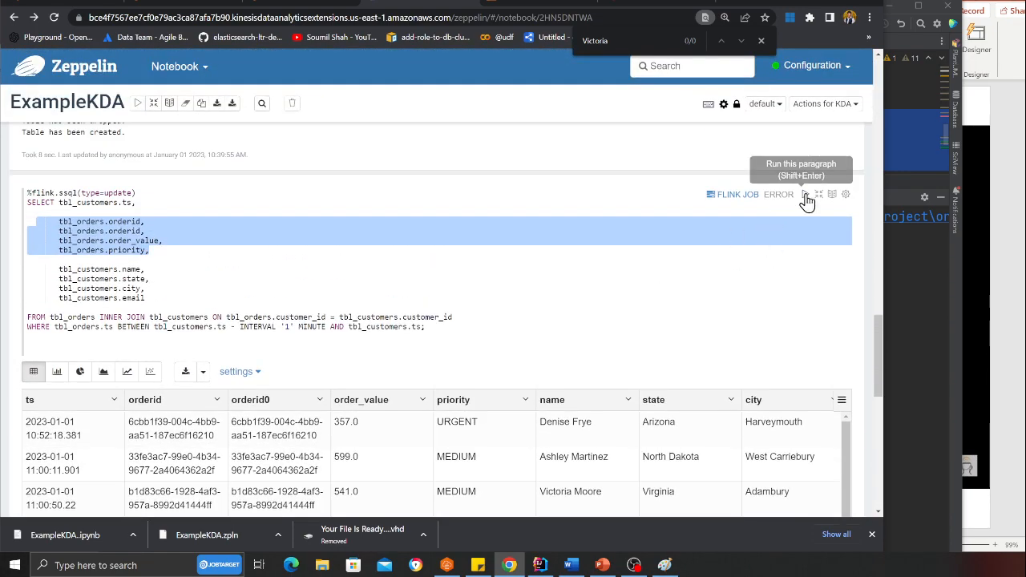
{"action": "left_click", "coordinate": [805, 194]}
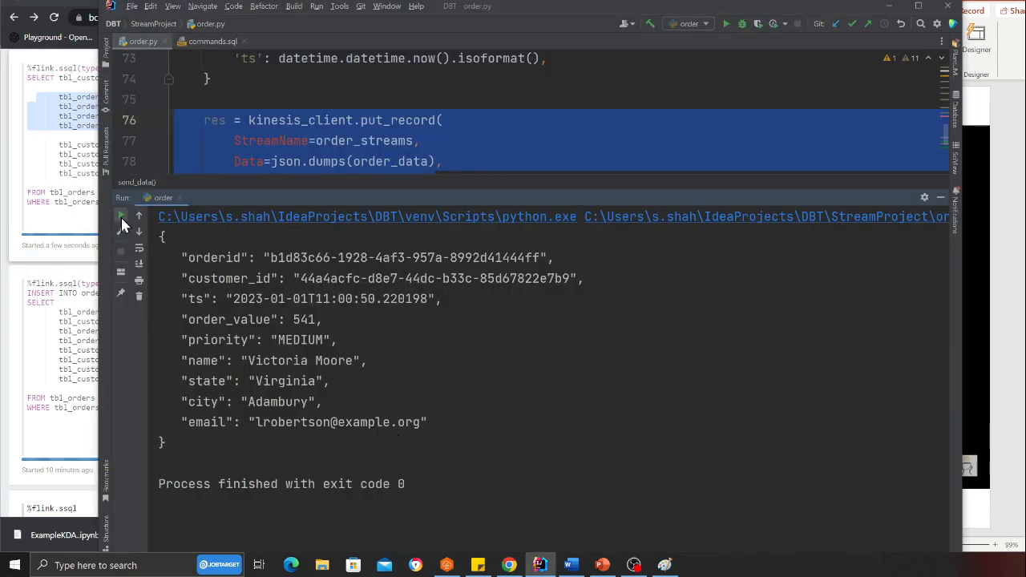
Rerun order.py so another order event is sent to the order stream
{"action": "left_click", "coordinate": [122, 215]}
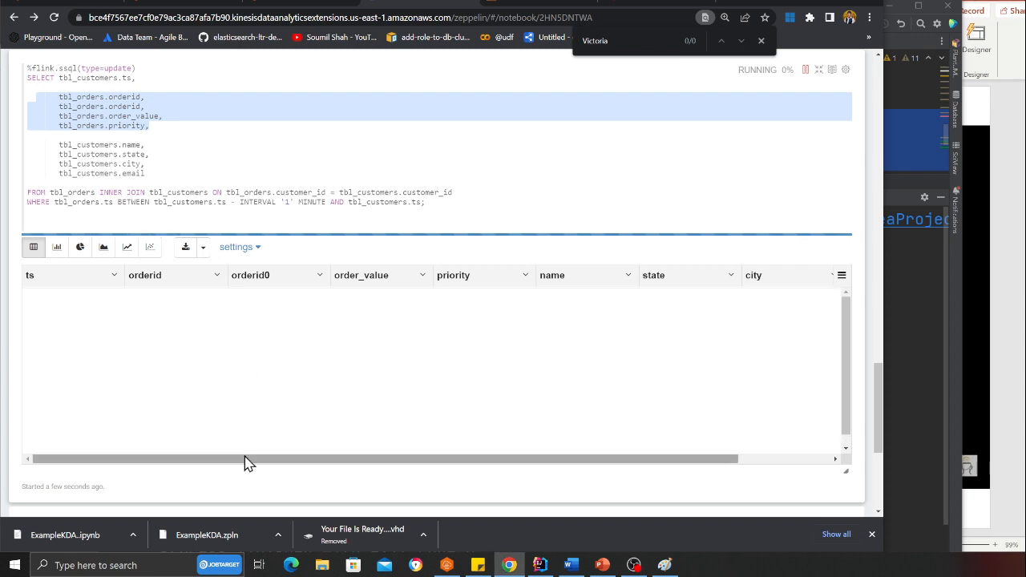
Leave the restarted join running and switch to the streaming architecture diagram in diagrams.net
{"action": "left_click", "coordinate": [573, 37]}
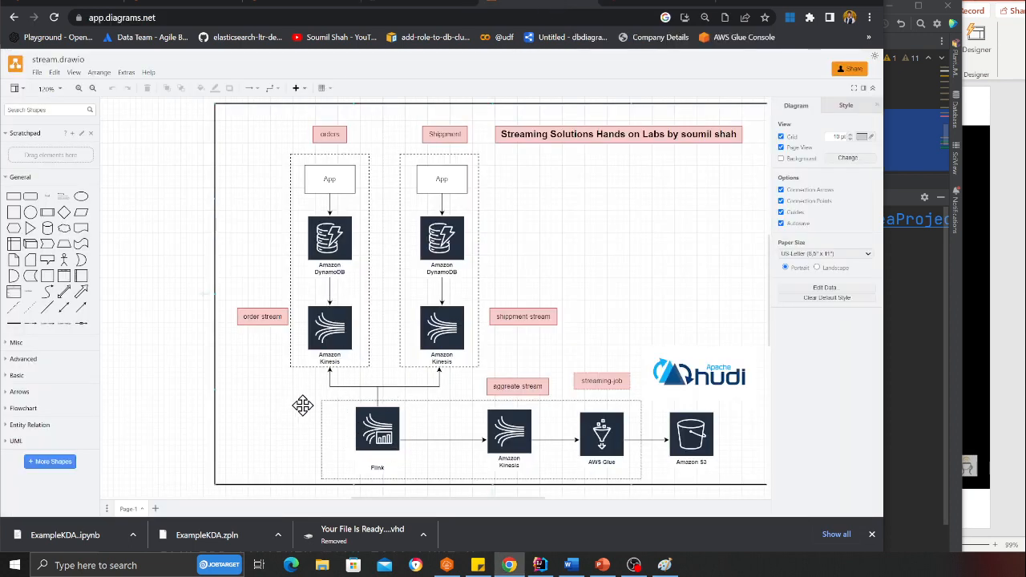
{"action": "mouse_move", "coordinate": [509, 446]}
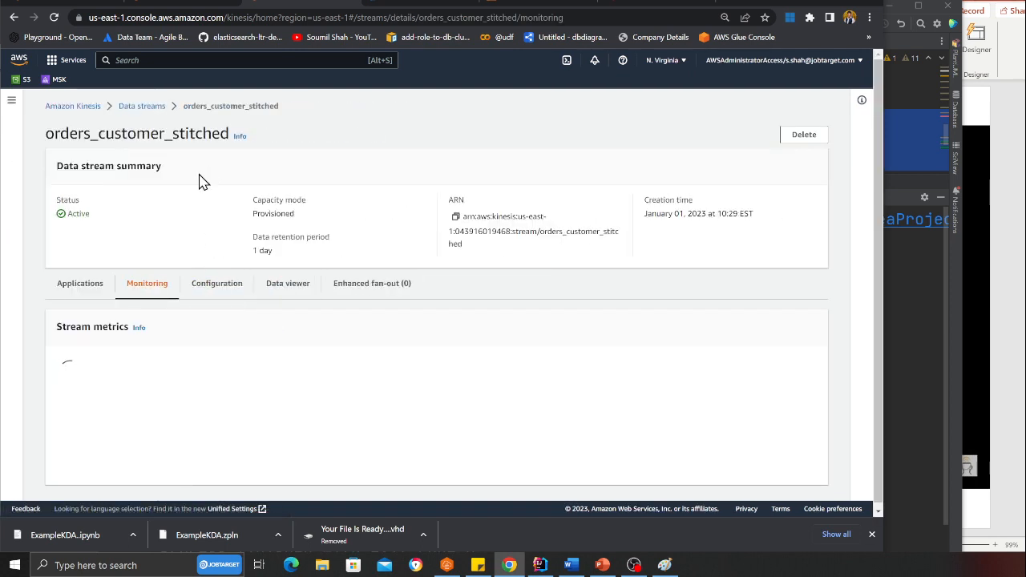
Fetch orders_customer_stitched records in the Data viewer starting from Trim horizon
{"action": "left_click", "coordinate": [287, 282]}
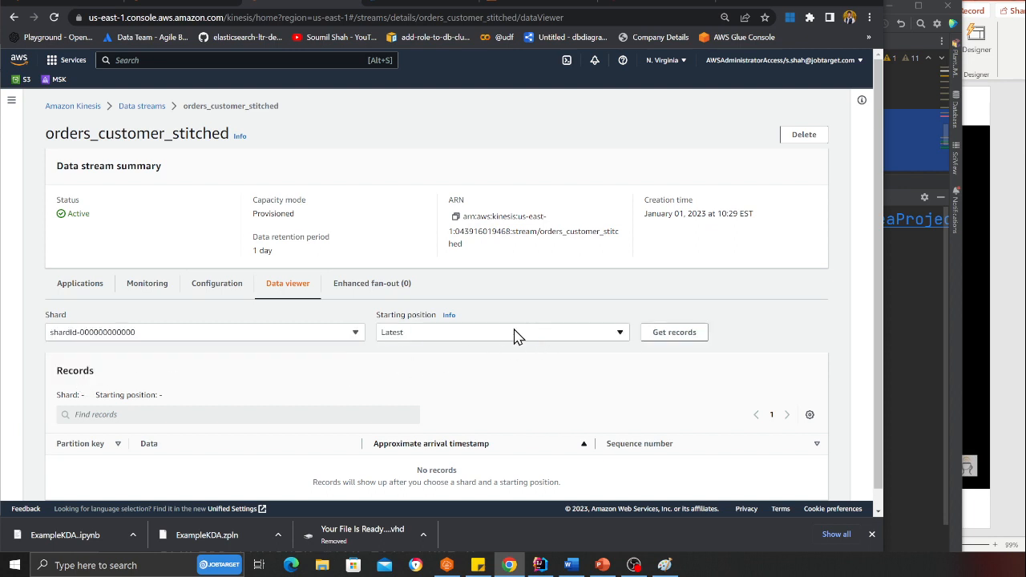
{"action": "left_click", "coordinate": [504, 332]}
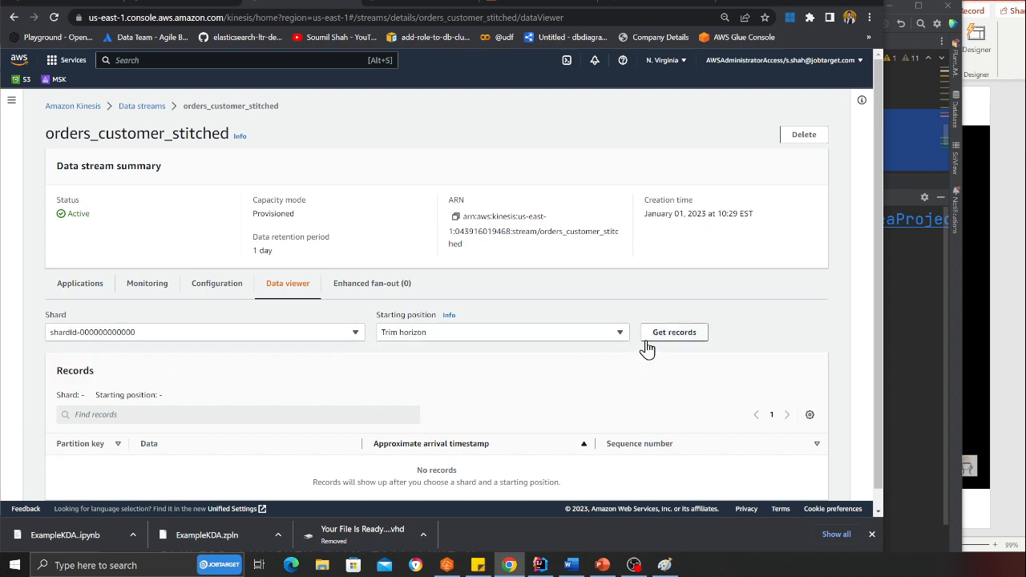
{"action": "left_click", "coordinate": [674, 332]}
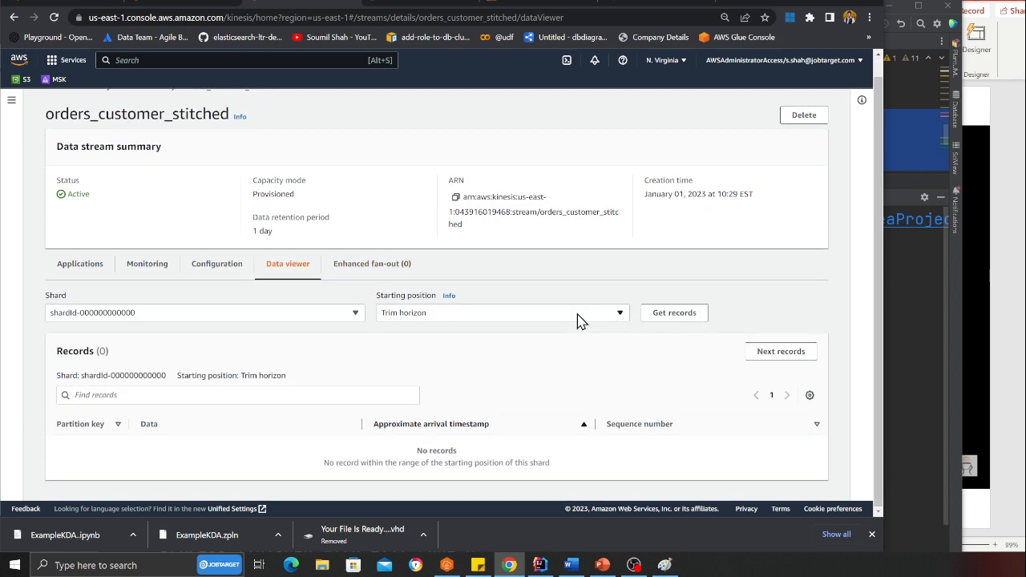
{"action": "left_click", "coordinate": [674, 313]}
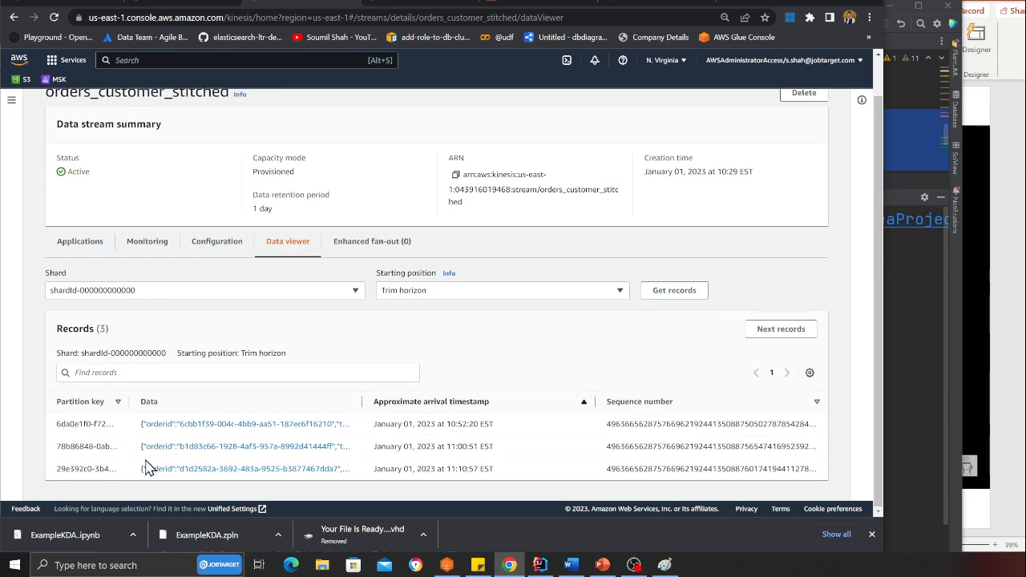
{"action": "mouse_move", "coordinate": [212, 484]}
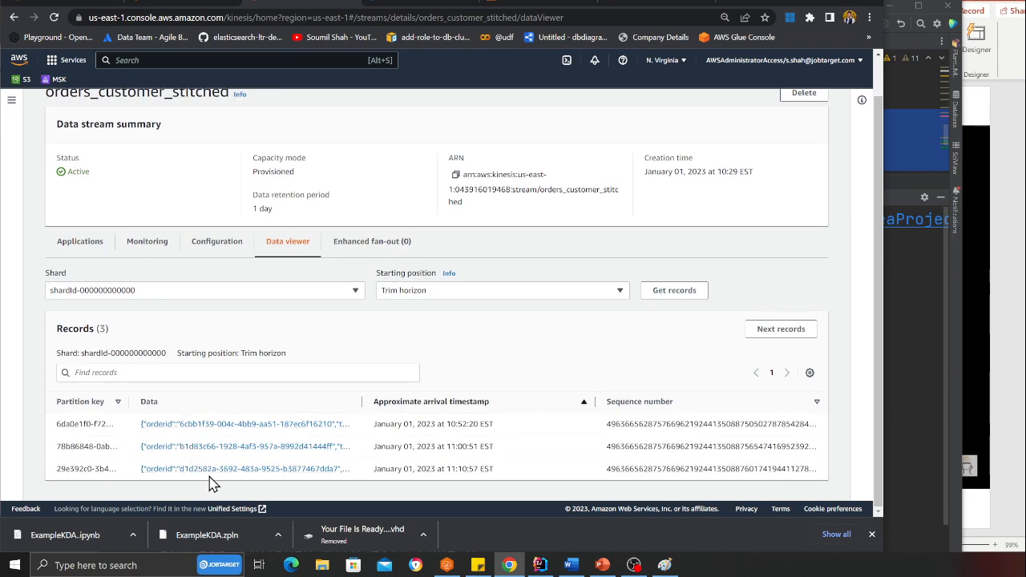
Open the newest stitched record's data
{"action": "left_click", "coordinate": [244, 469]}
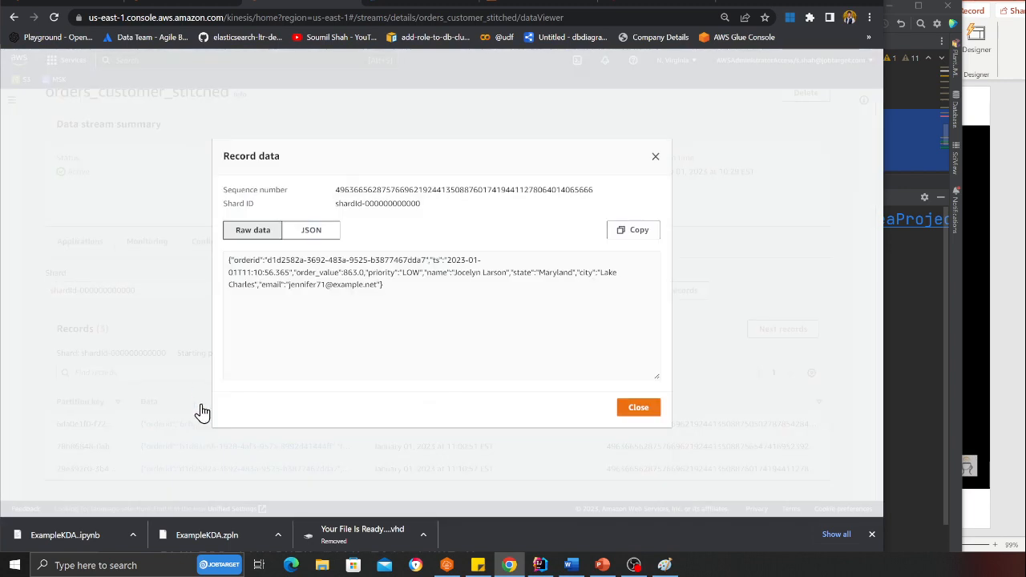
{"action": "left_click", "coordinate": [311, 231]}
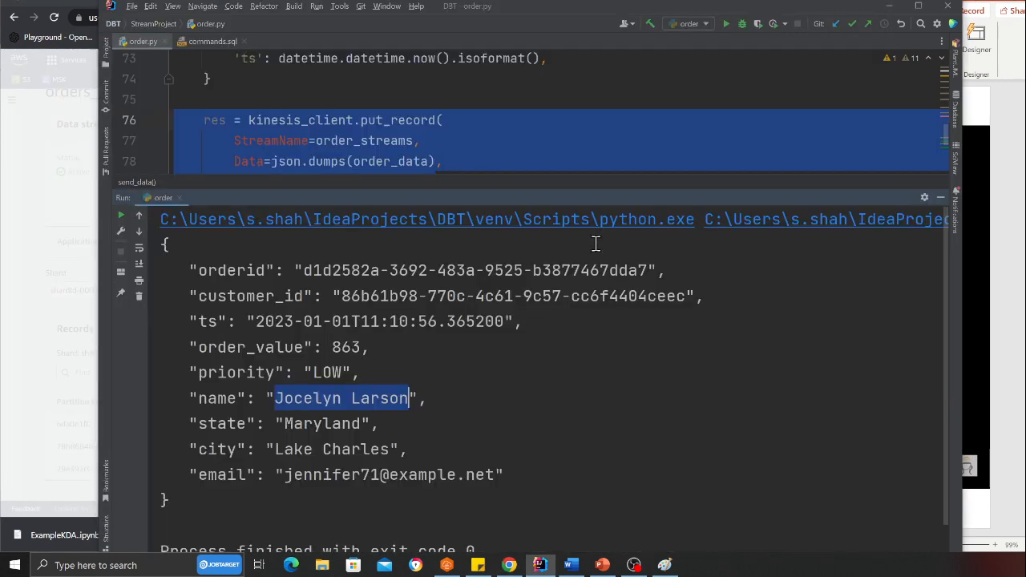
{"action": "key", "text": "alt+tab"}
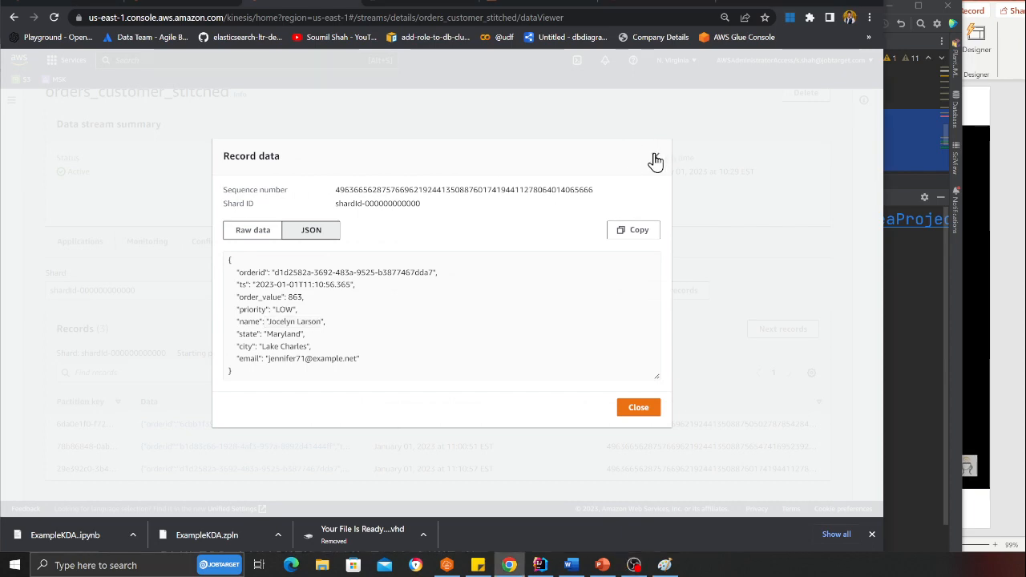
{"action": "left_click", "coordinate": [638, 407]}
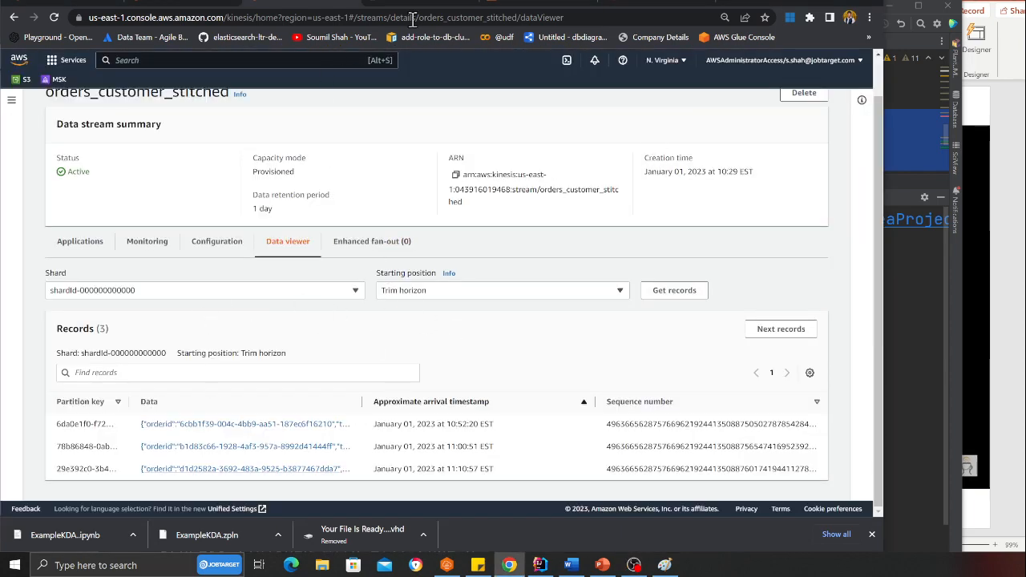
{"action": "left_click", "coordinate": [572, 37]}
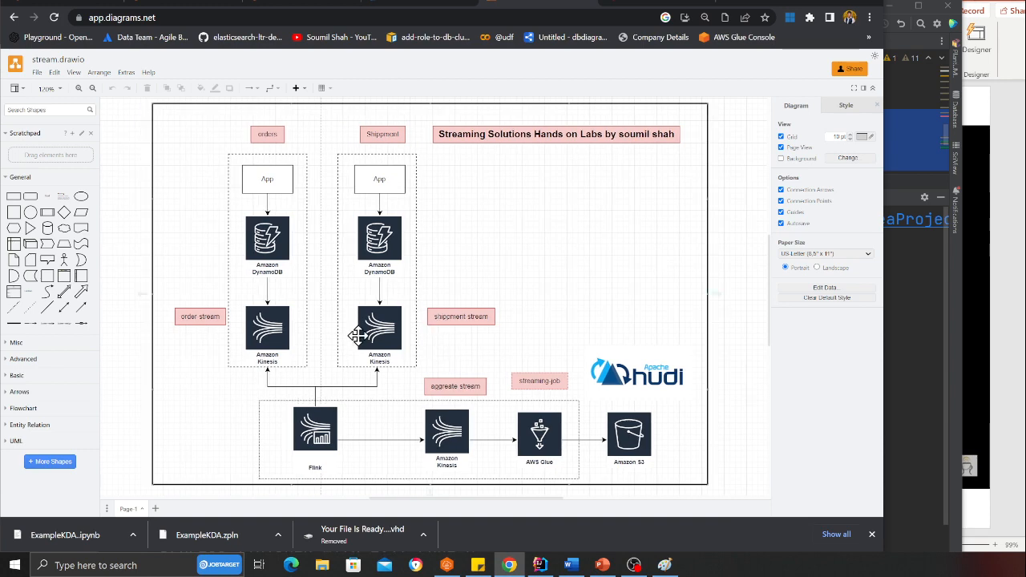
{"action": "mouse_move", "coordinate": [336, 423]}
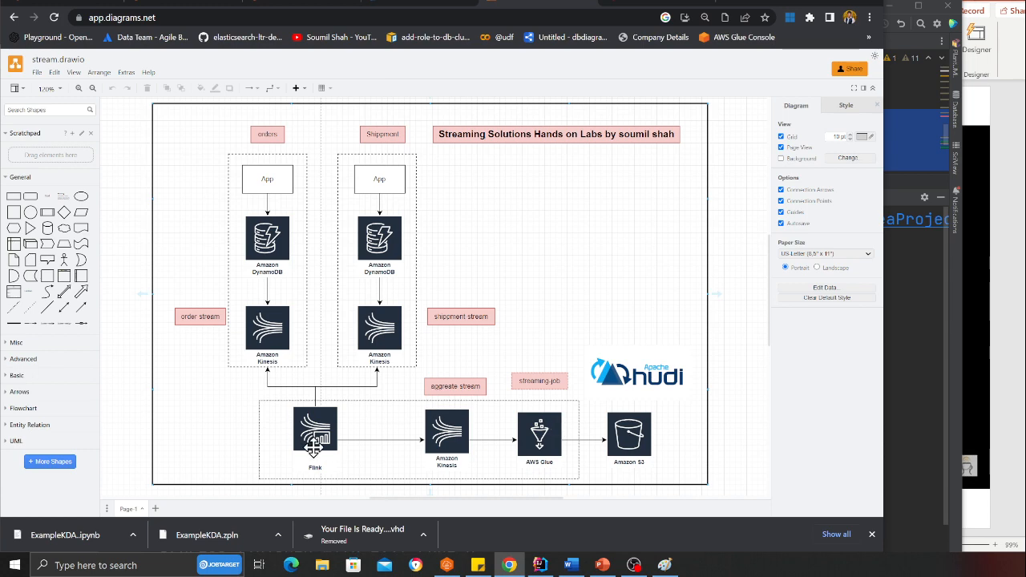
{"action": "mouse_move", "coordinate": [388, 413]}
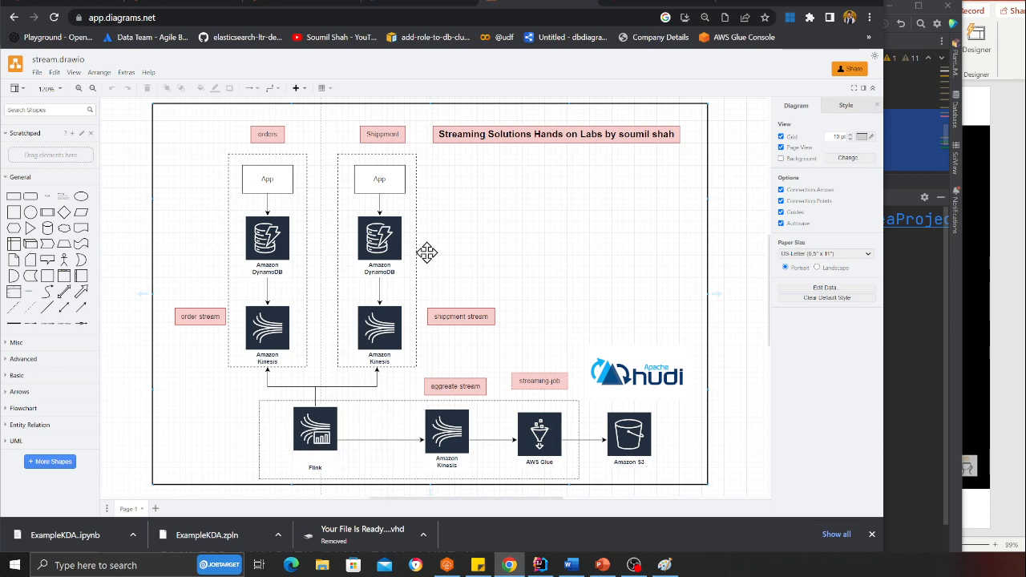
{"action": "mouse_move", "coordinate": [323, 433]}
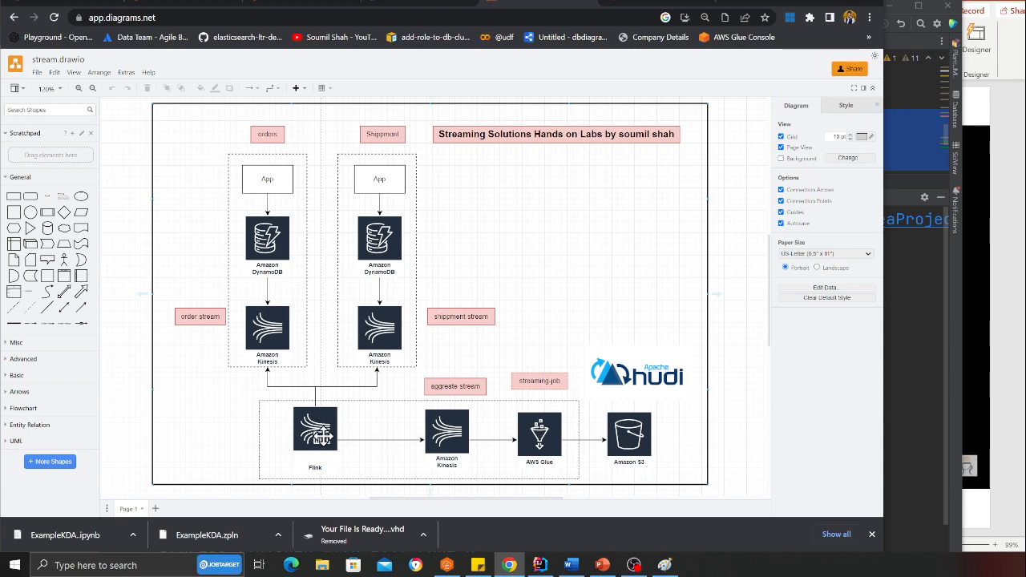